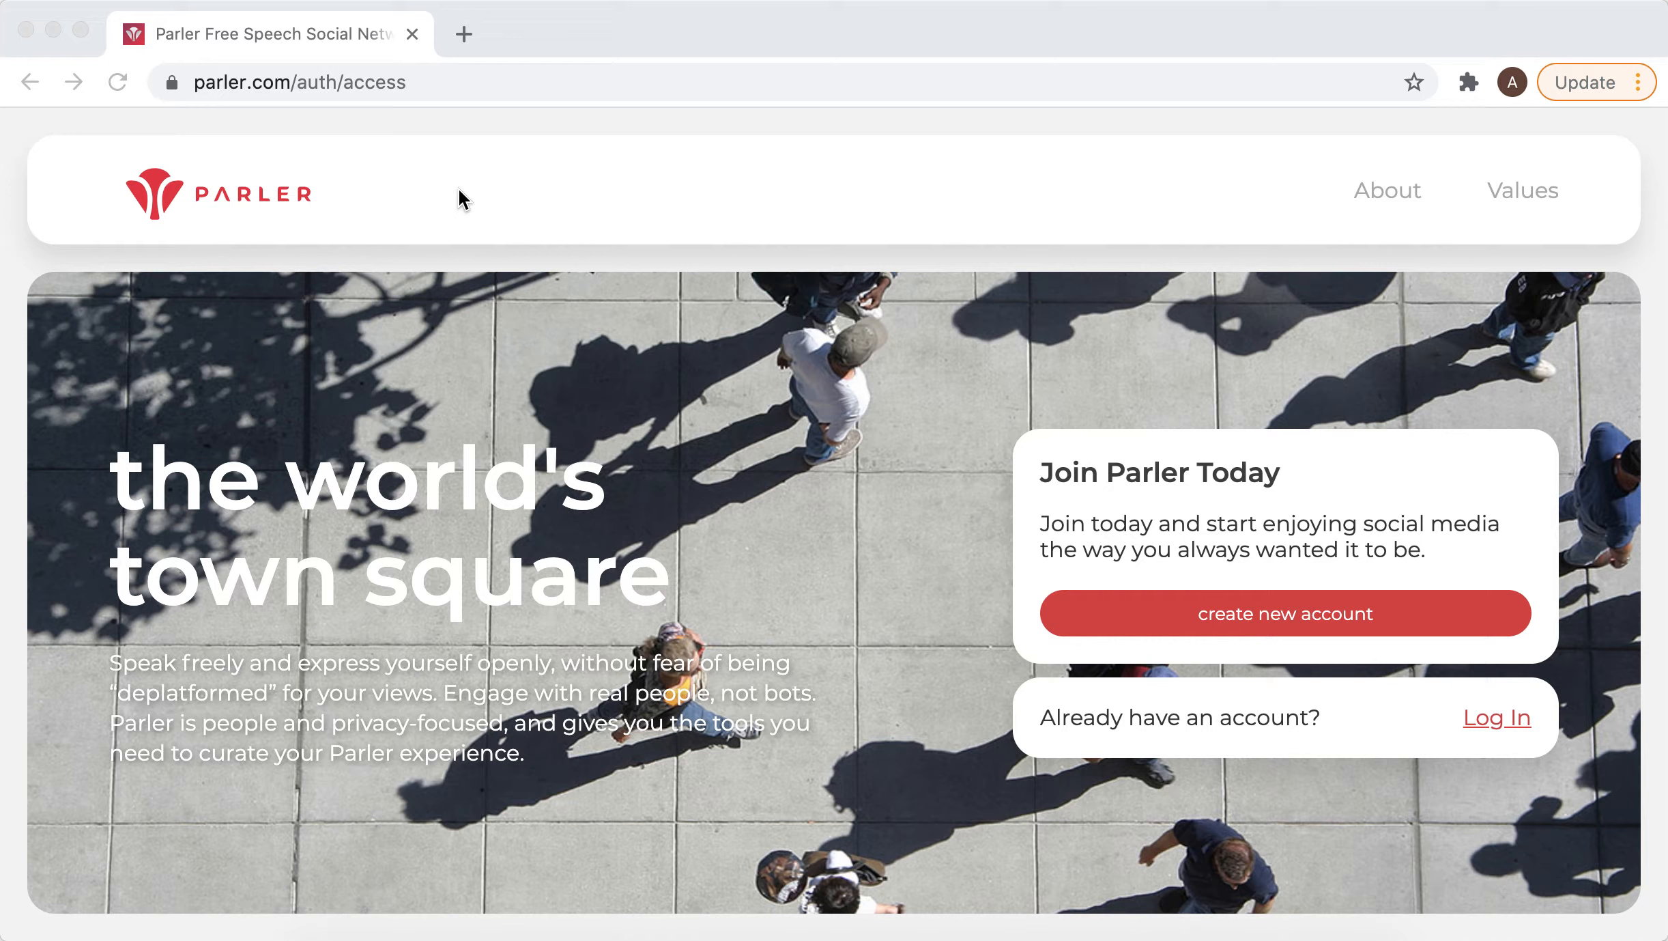
mouse_move(1069, 708)
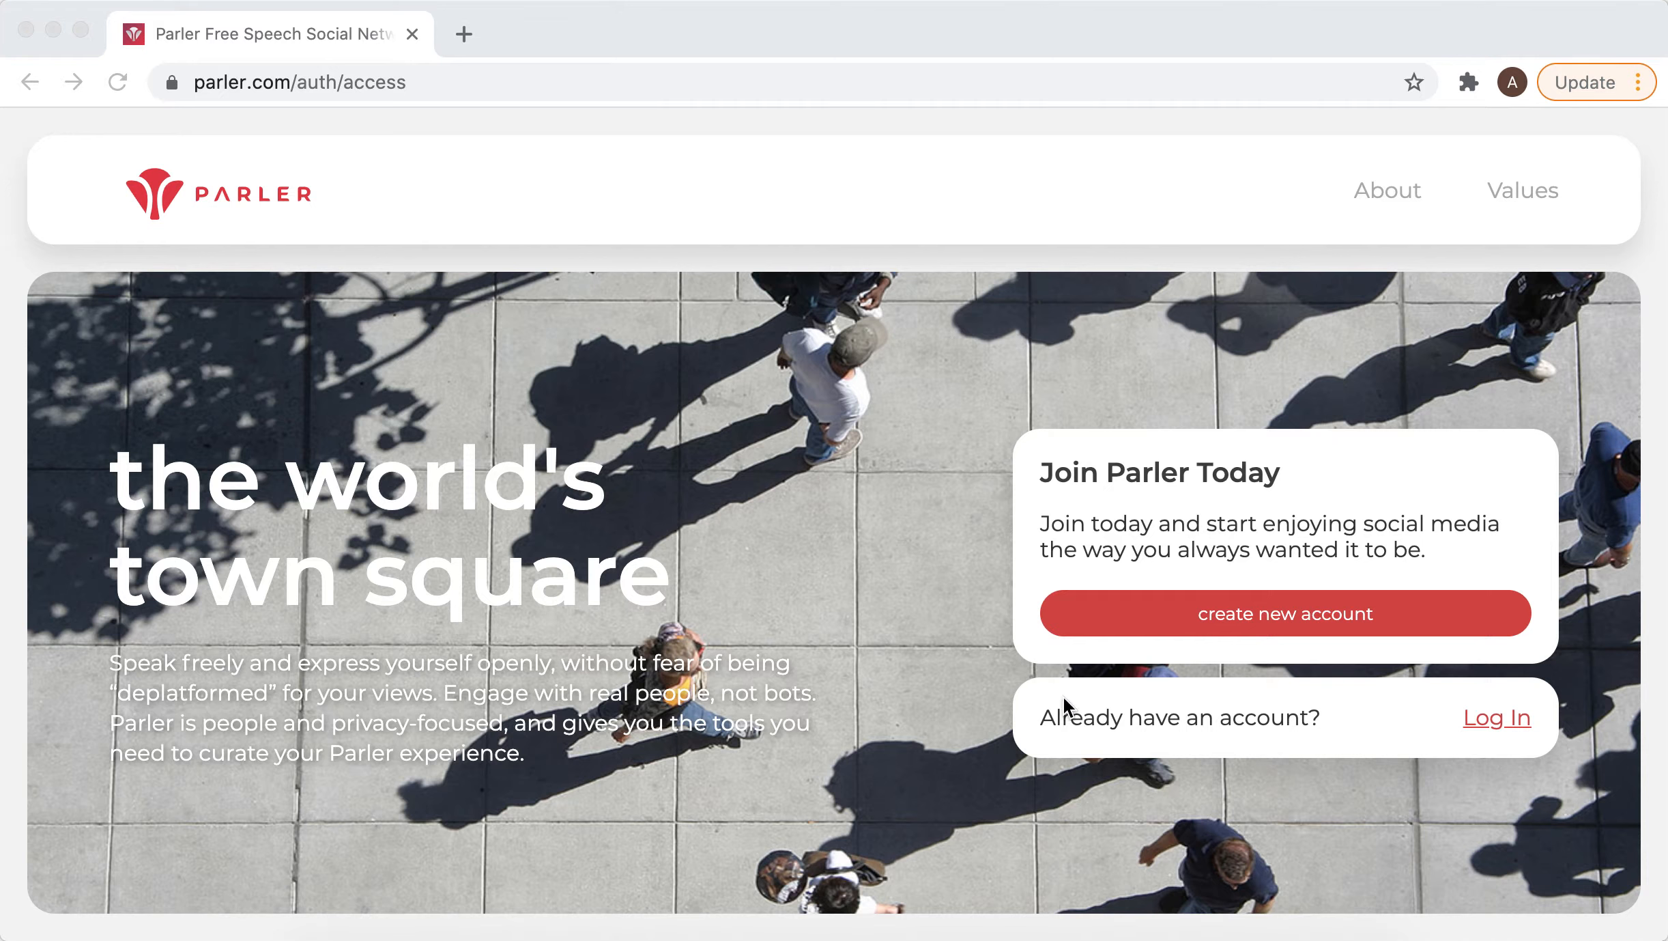
mouse_move(1500, 741)
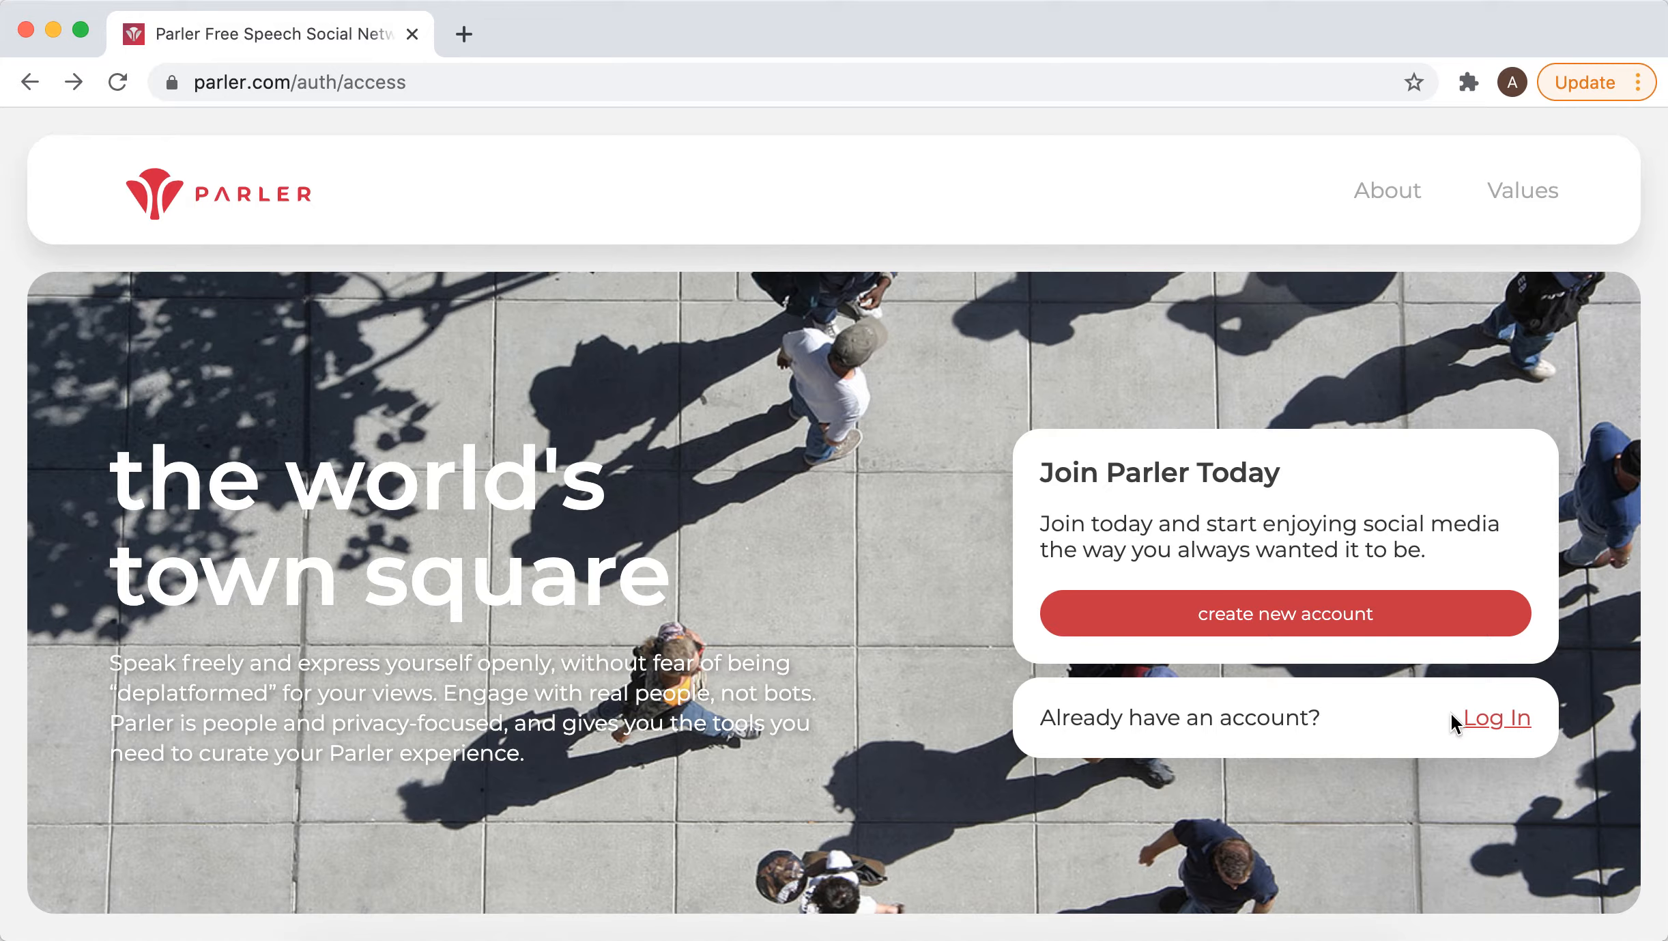
Open the Log In dialog and go to Account Recovery
click(1494, 716)
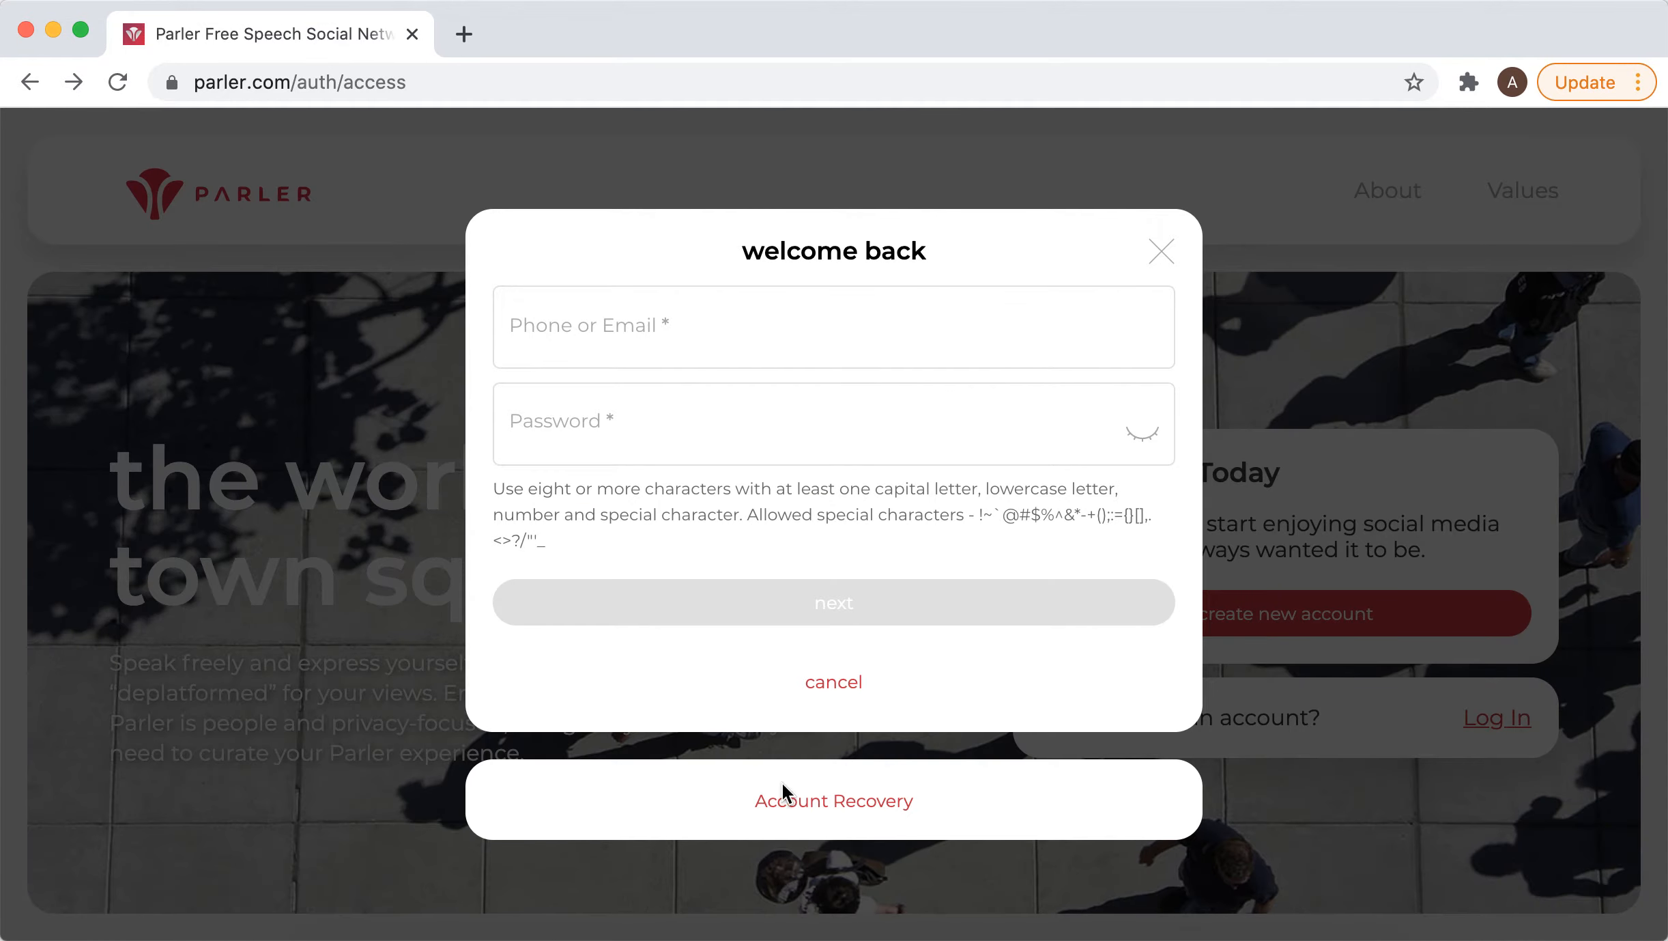
click(833, 800)
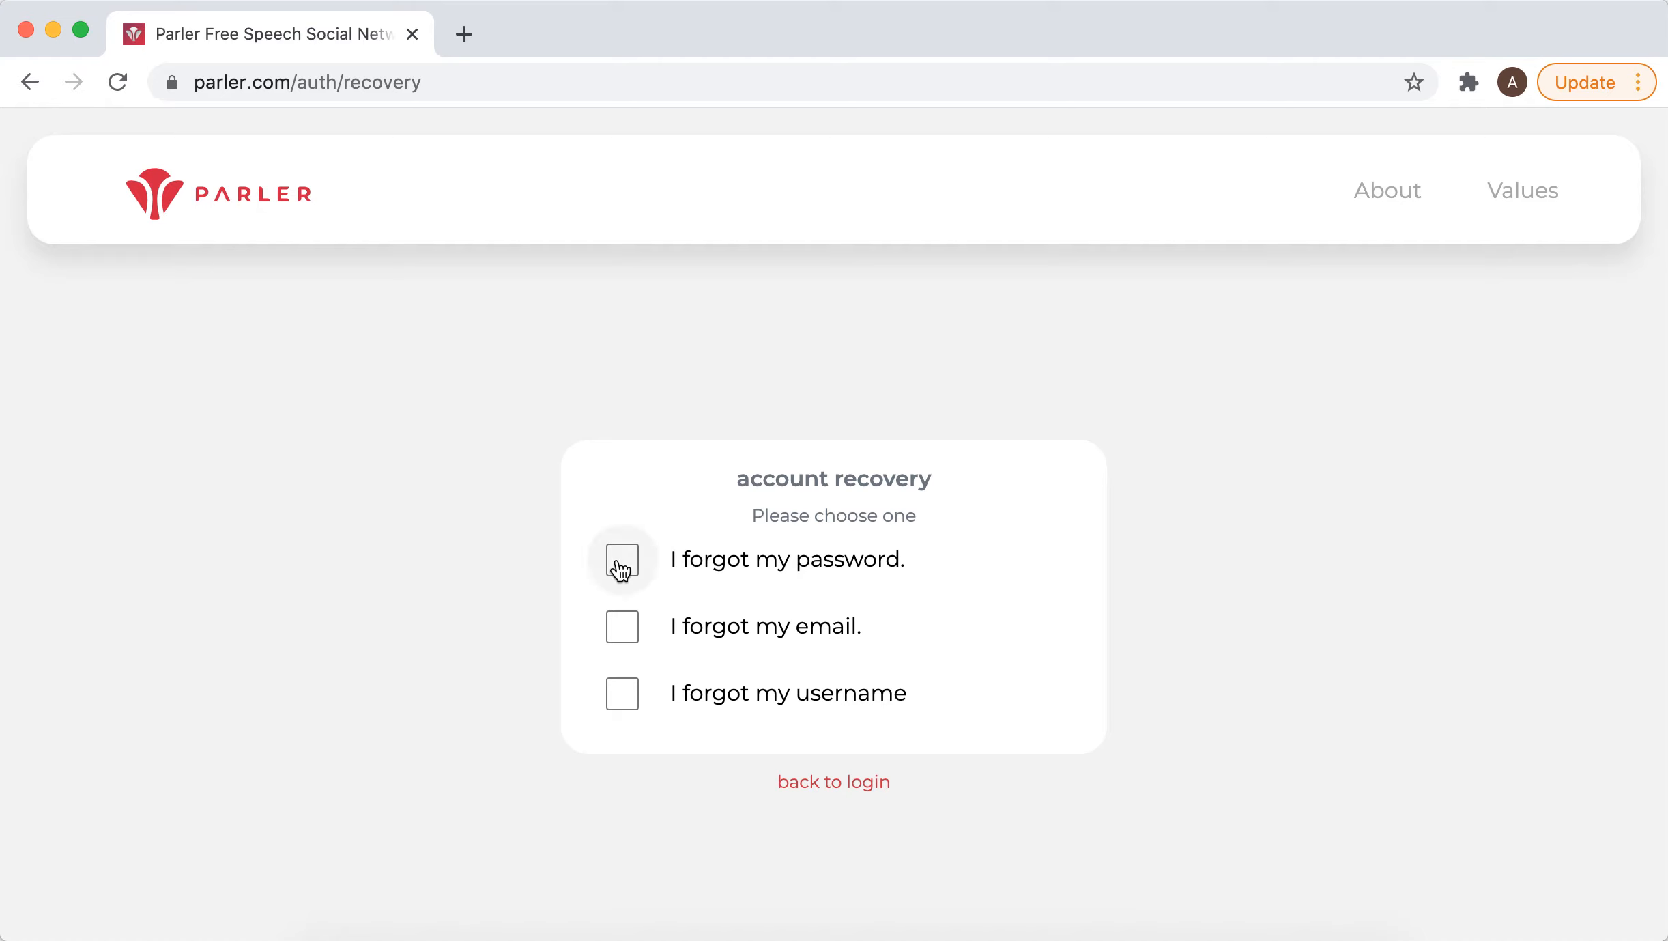
Tick 'I forgot my password.' to show the password reset email form
click(621, 560)
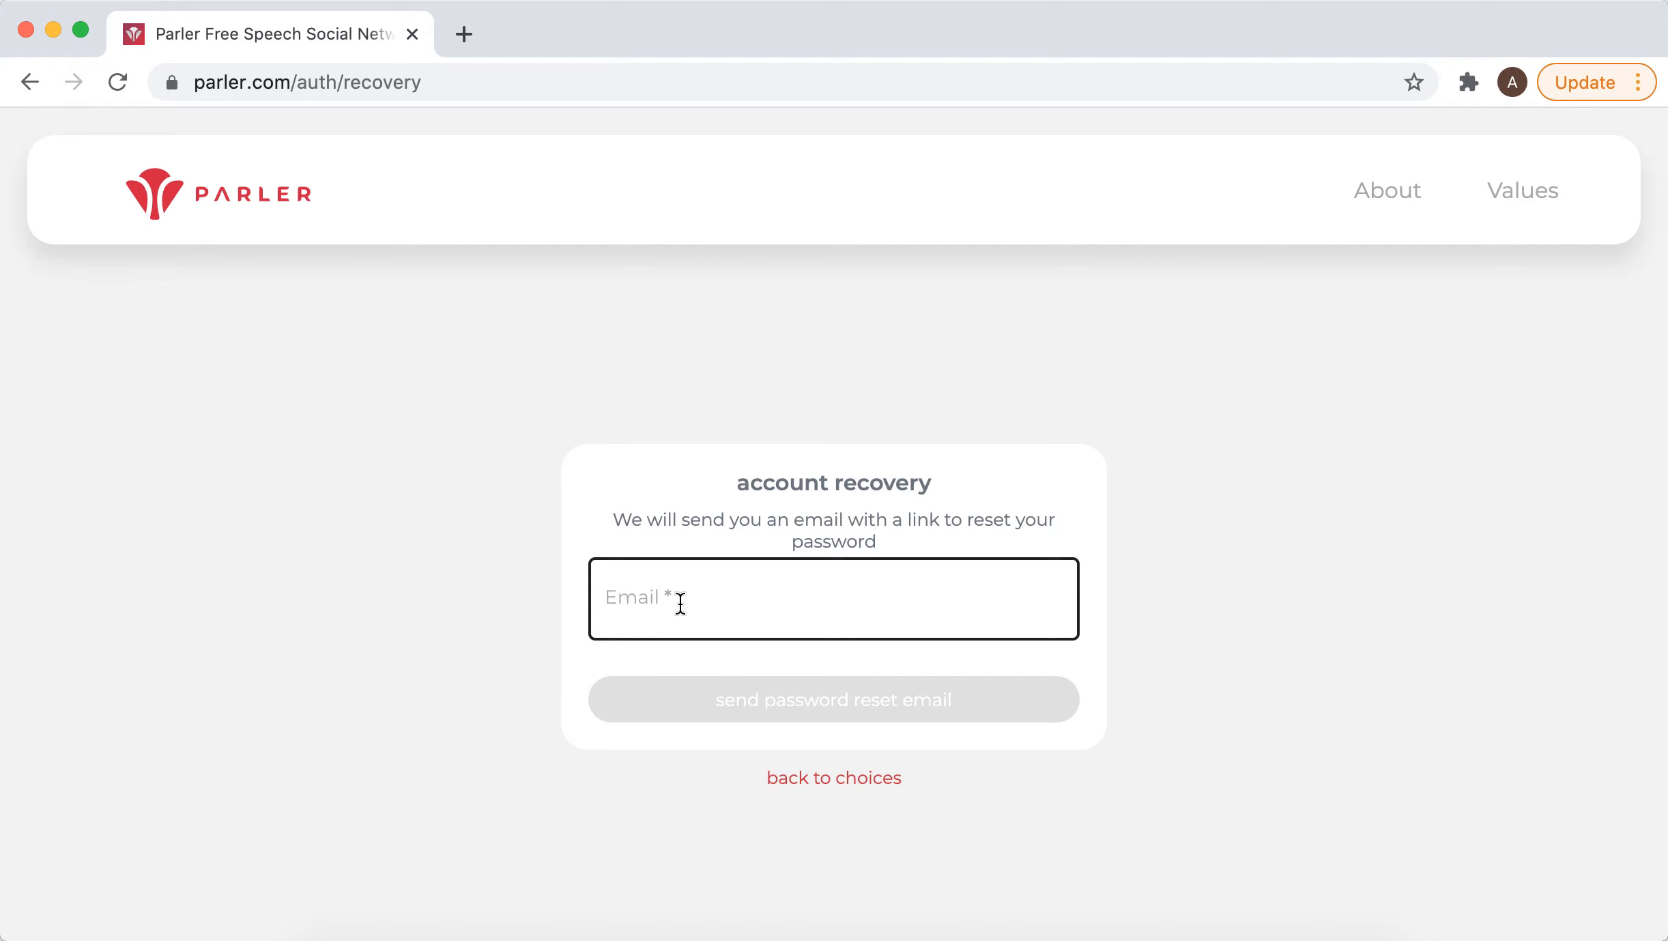
mouse_move(1279, 600)
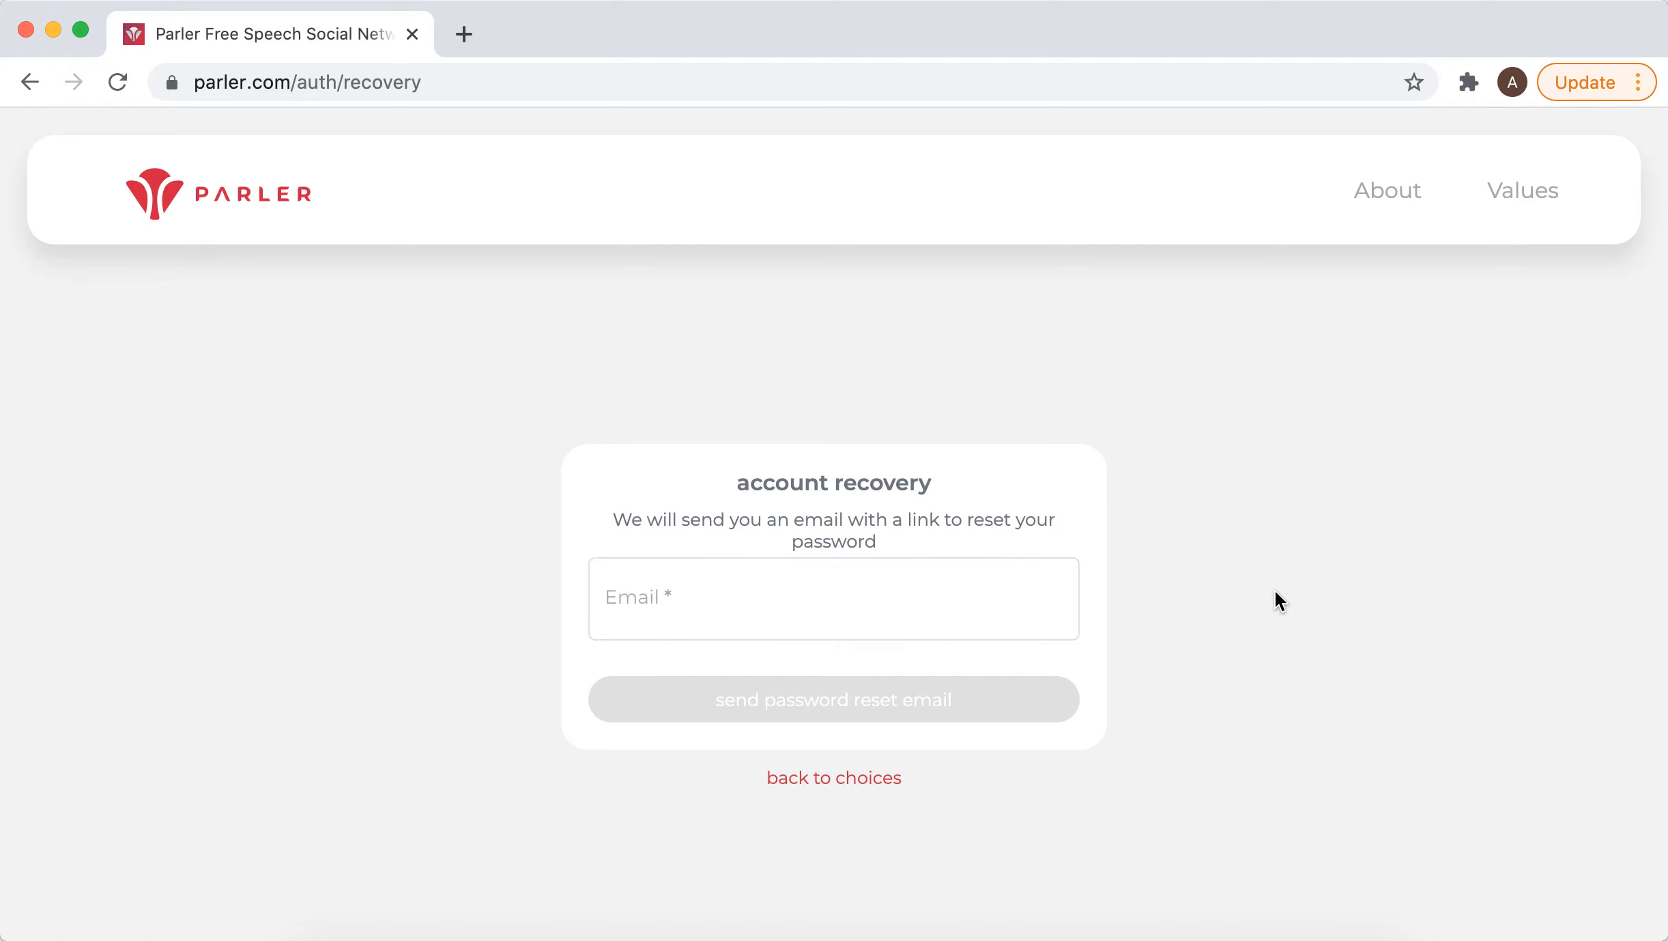
mouse_move(1103, 583)
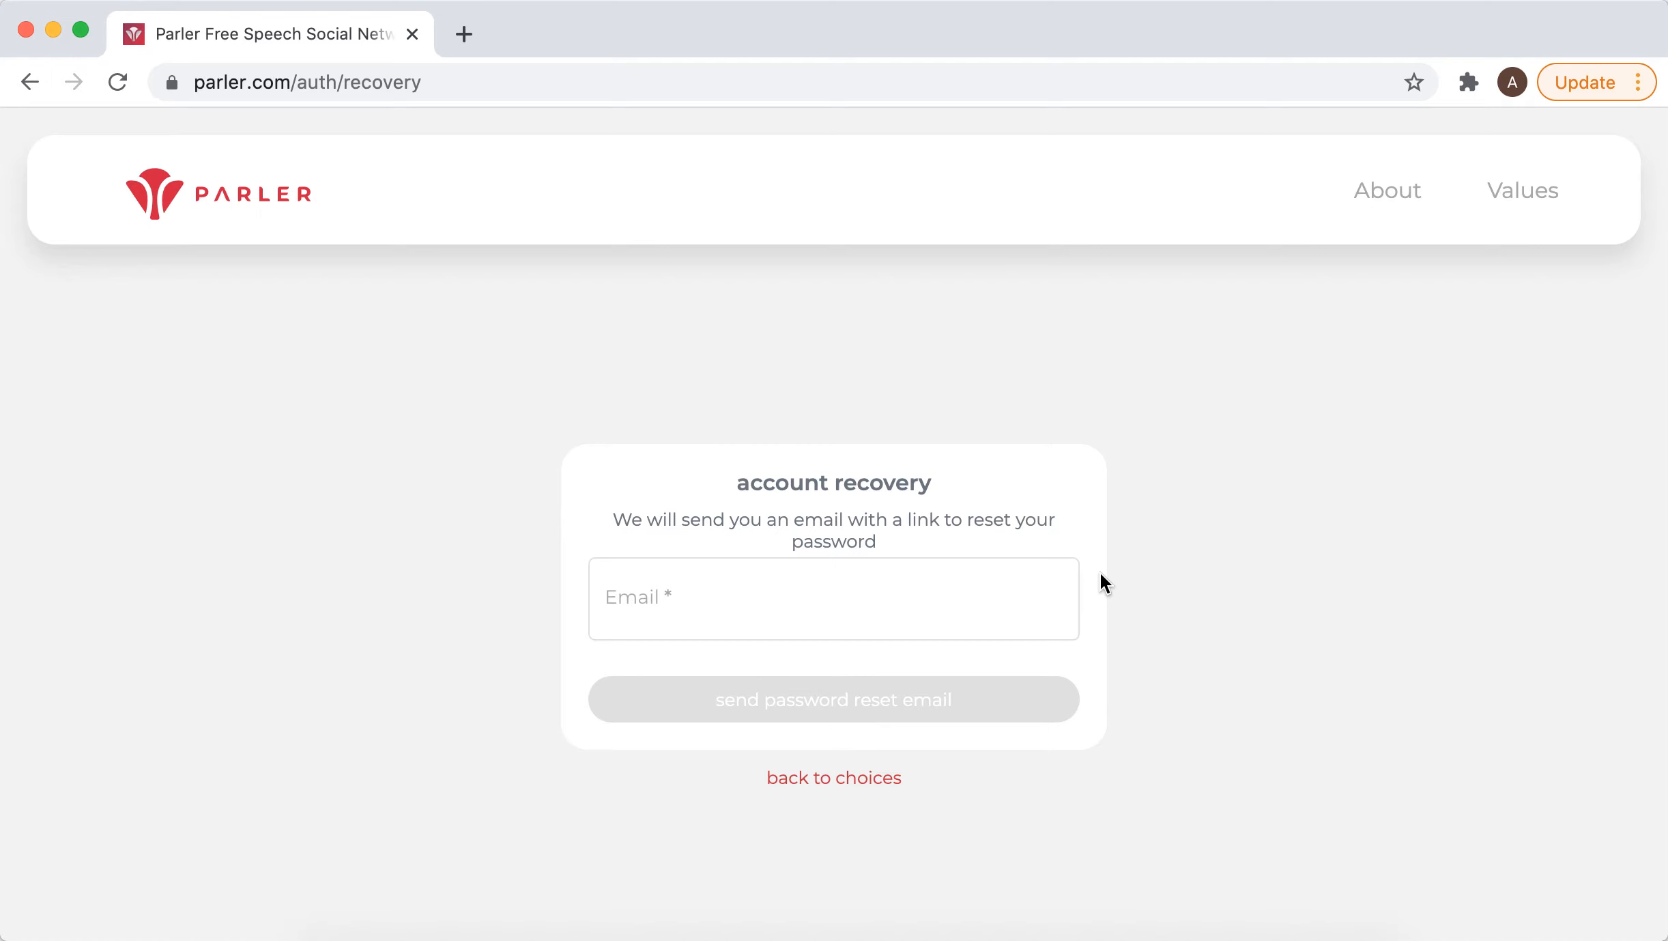
mouse_move(1144, 654)
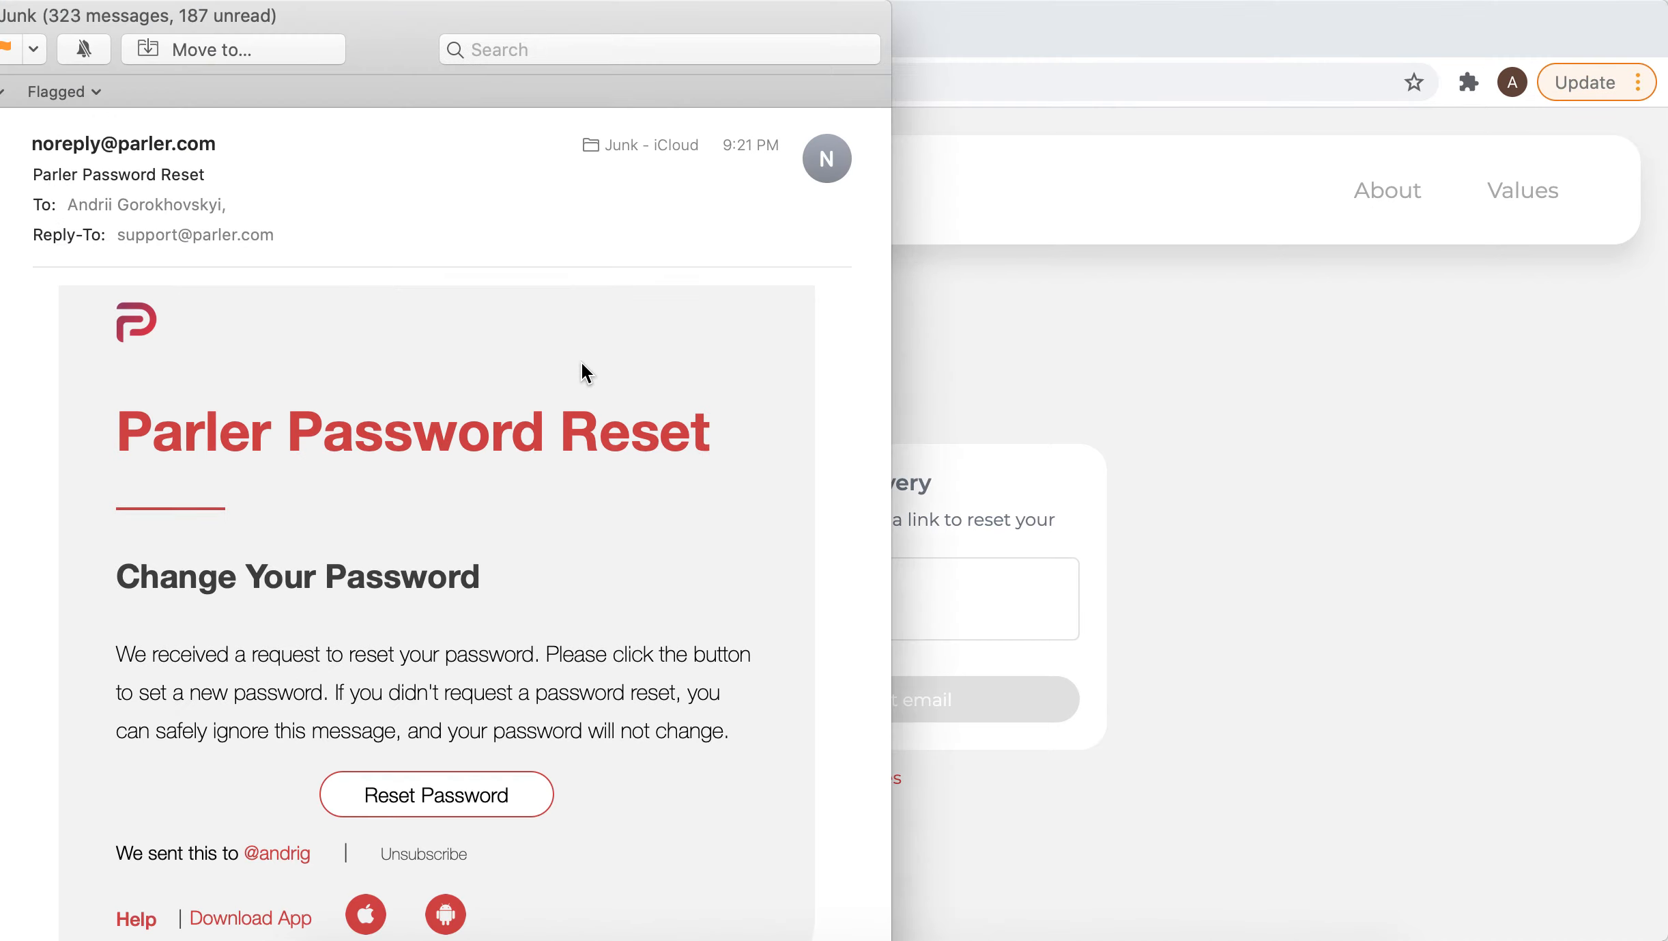
mouse_move(941, 349)
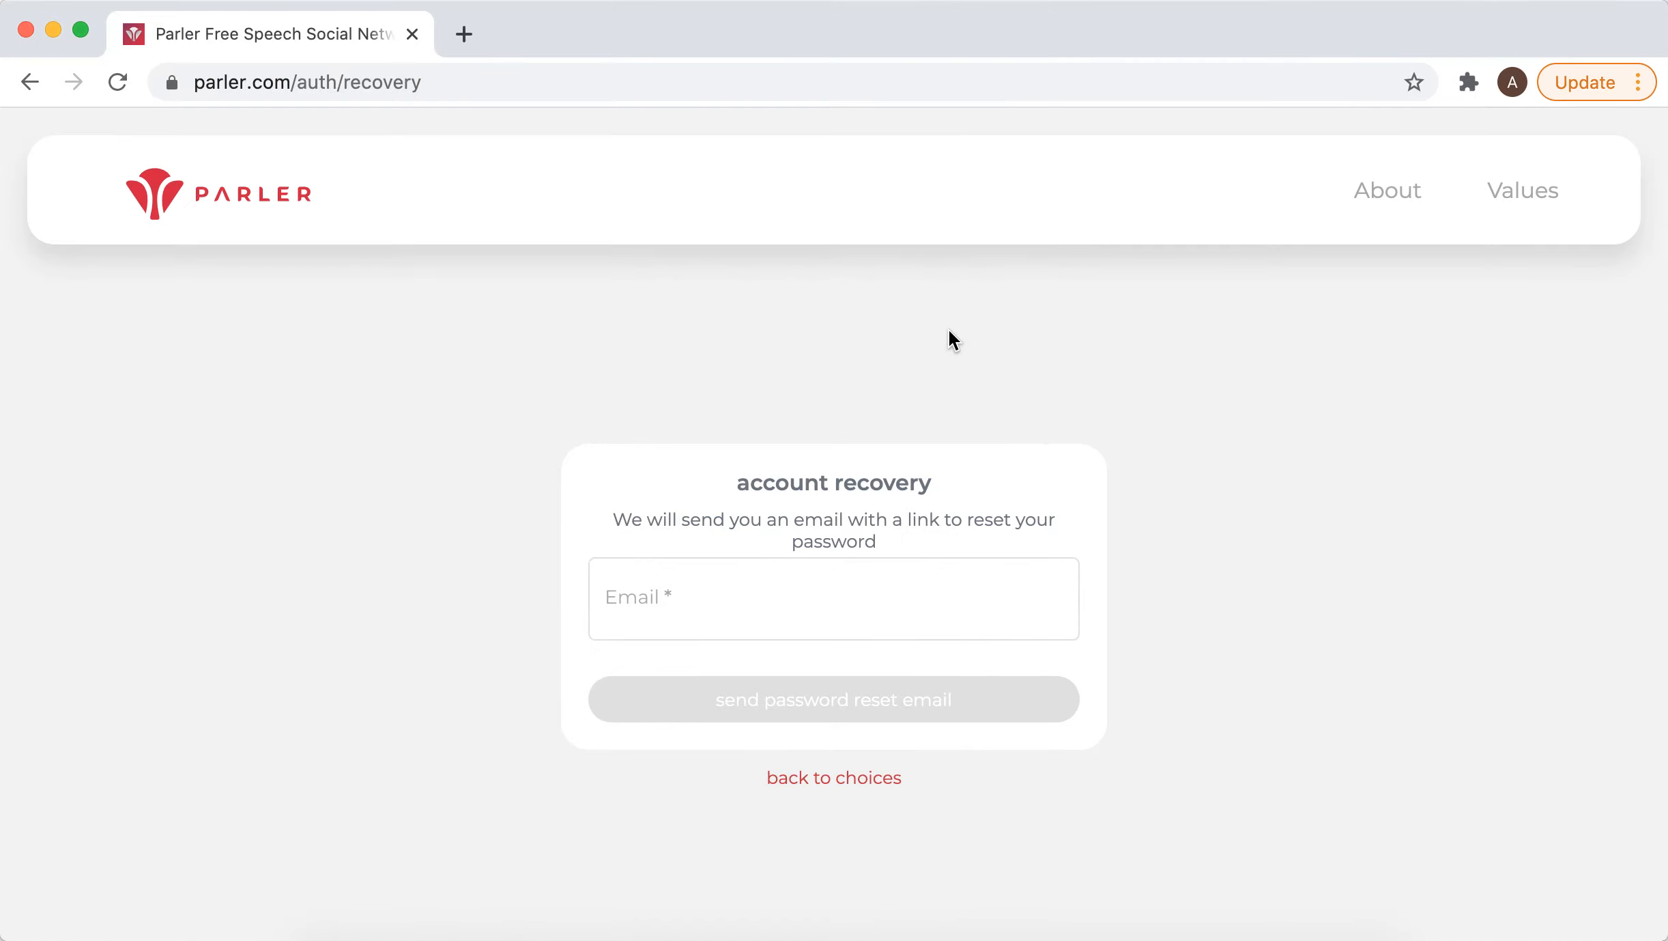
mouse_move(961, 333)
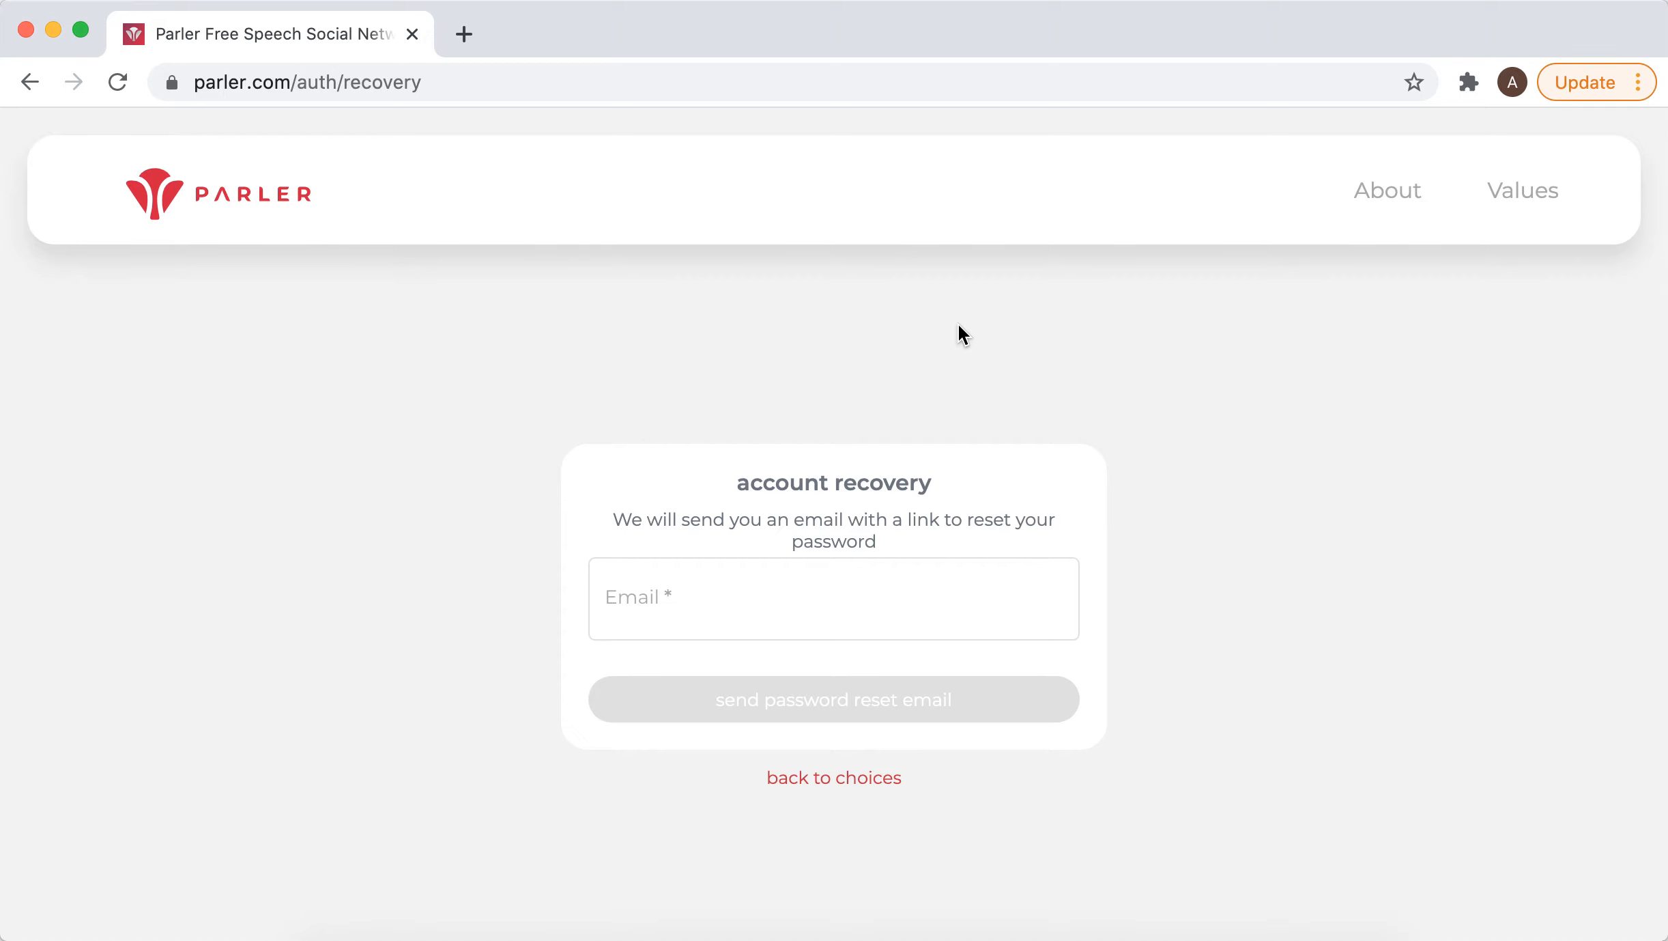
mouse_move(276, 273)
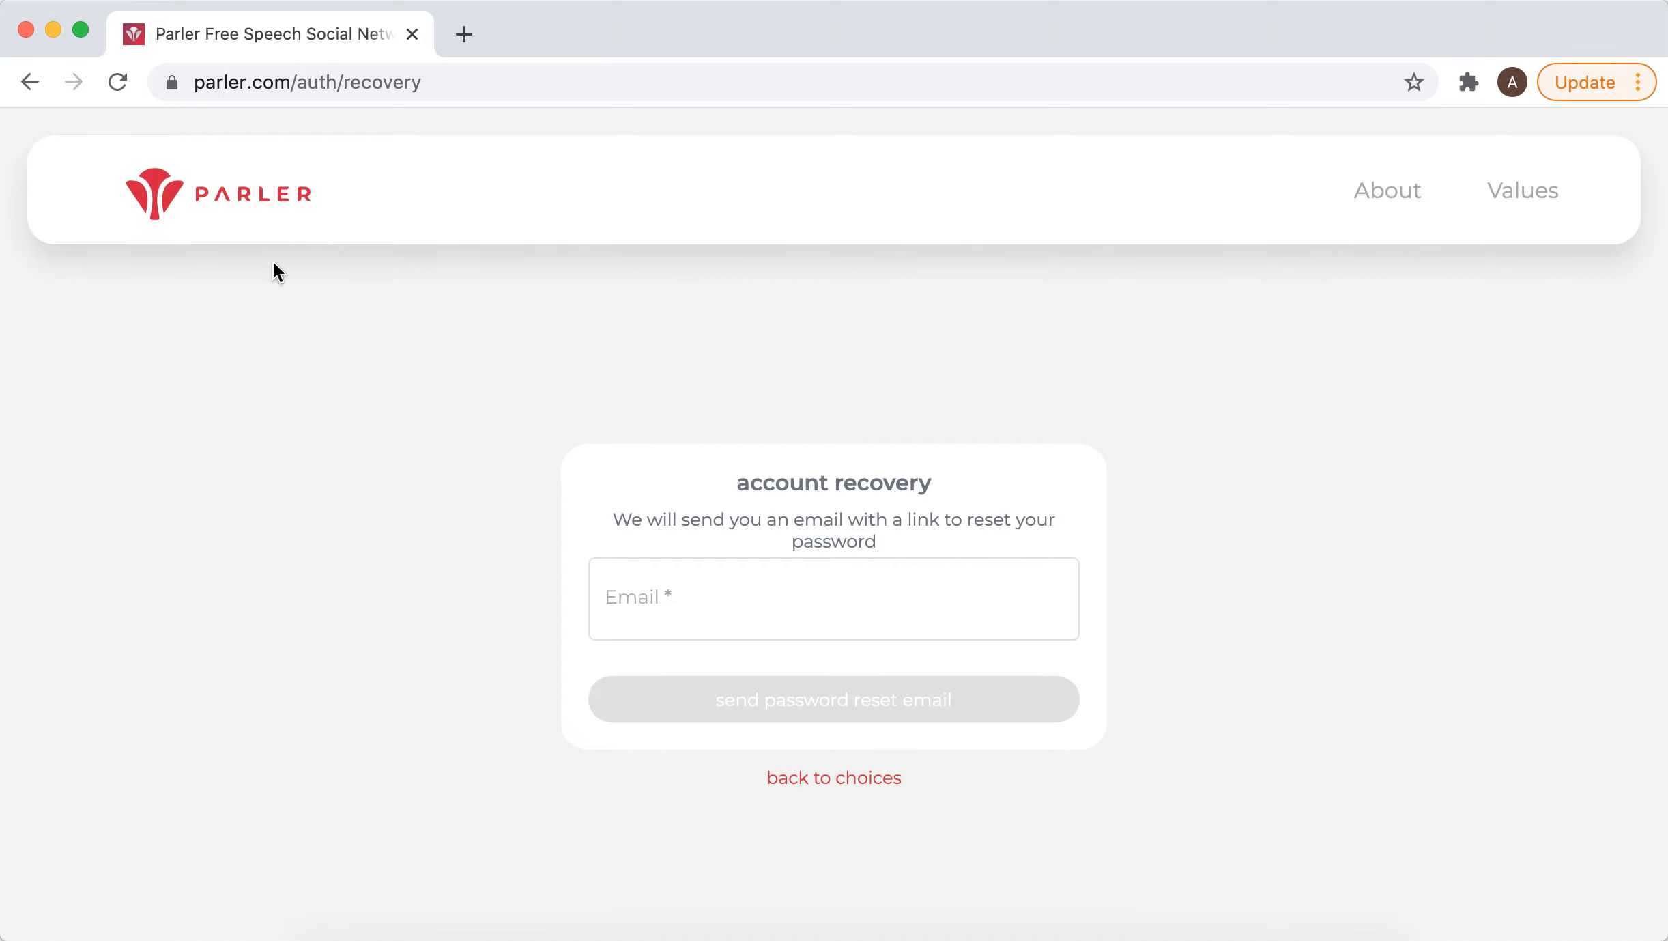
Return to the landing page, reopen Account Recovery, and tick 'I forgot my email.'
click(834, 777)
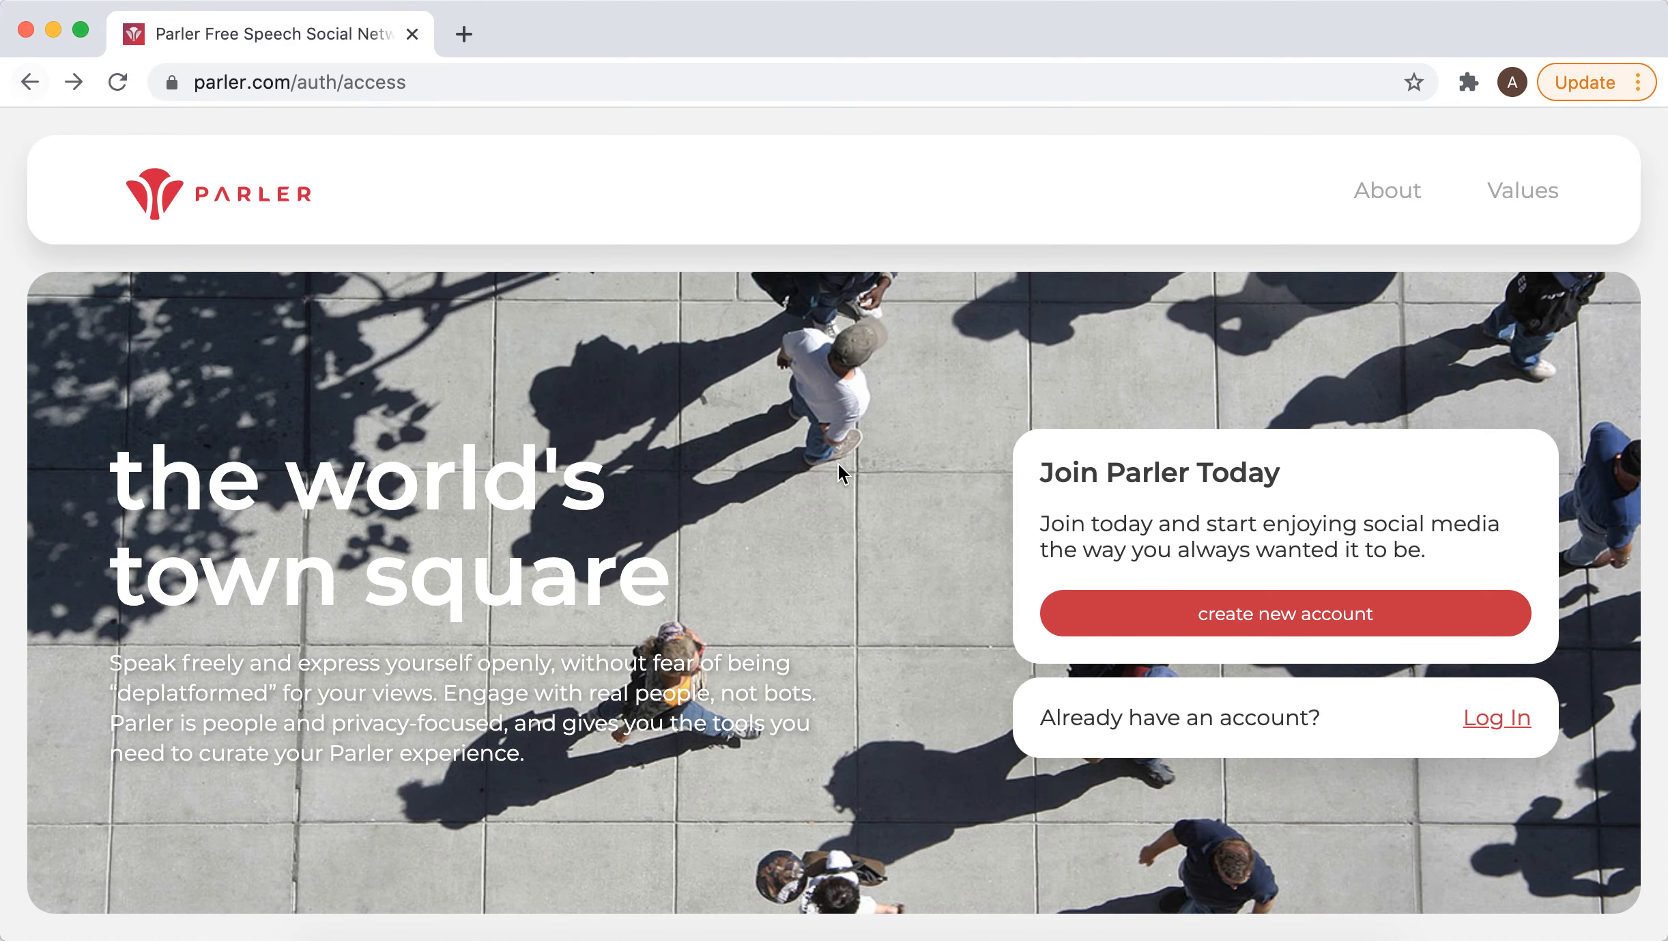
click(1496, 717)
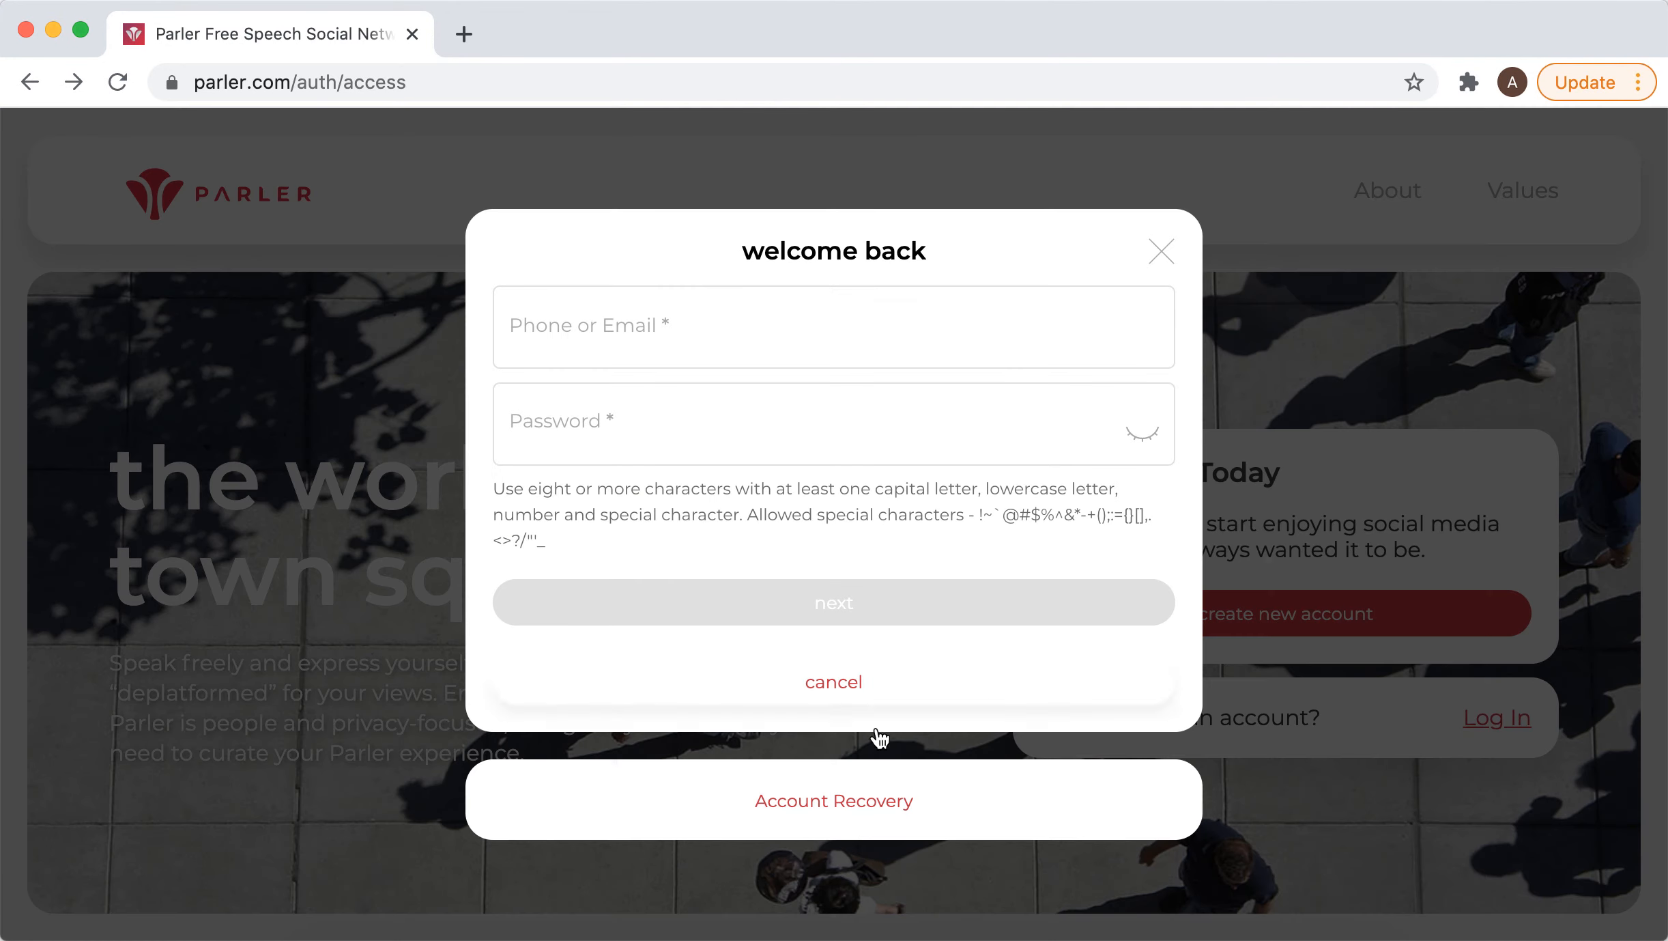
click(832, 800)
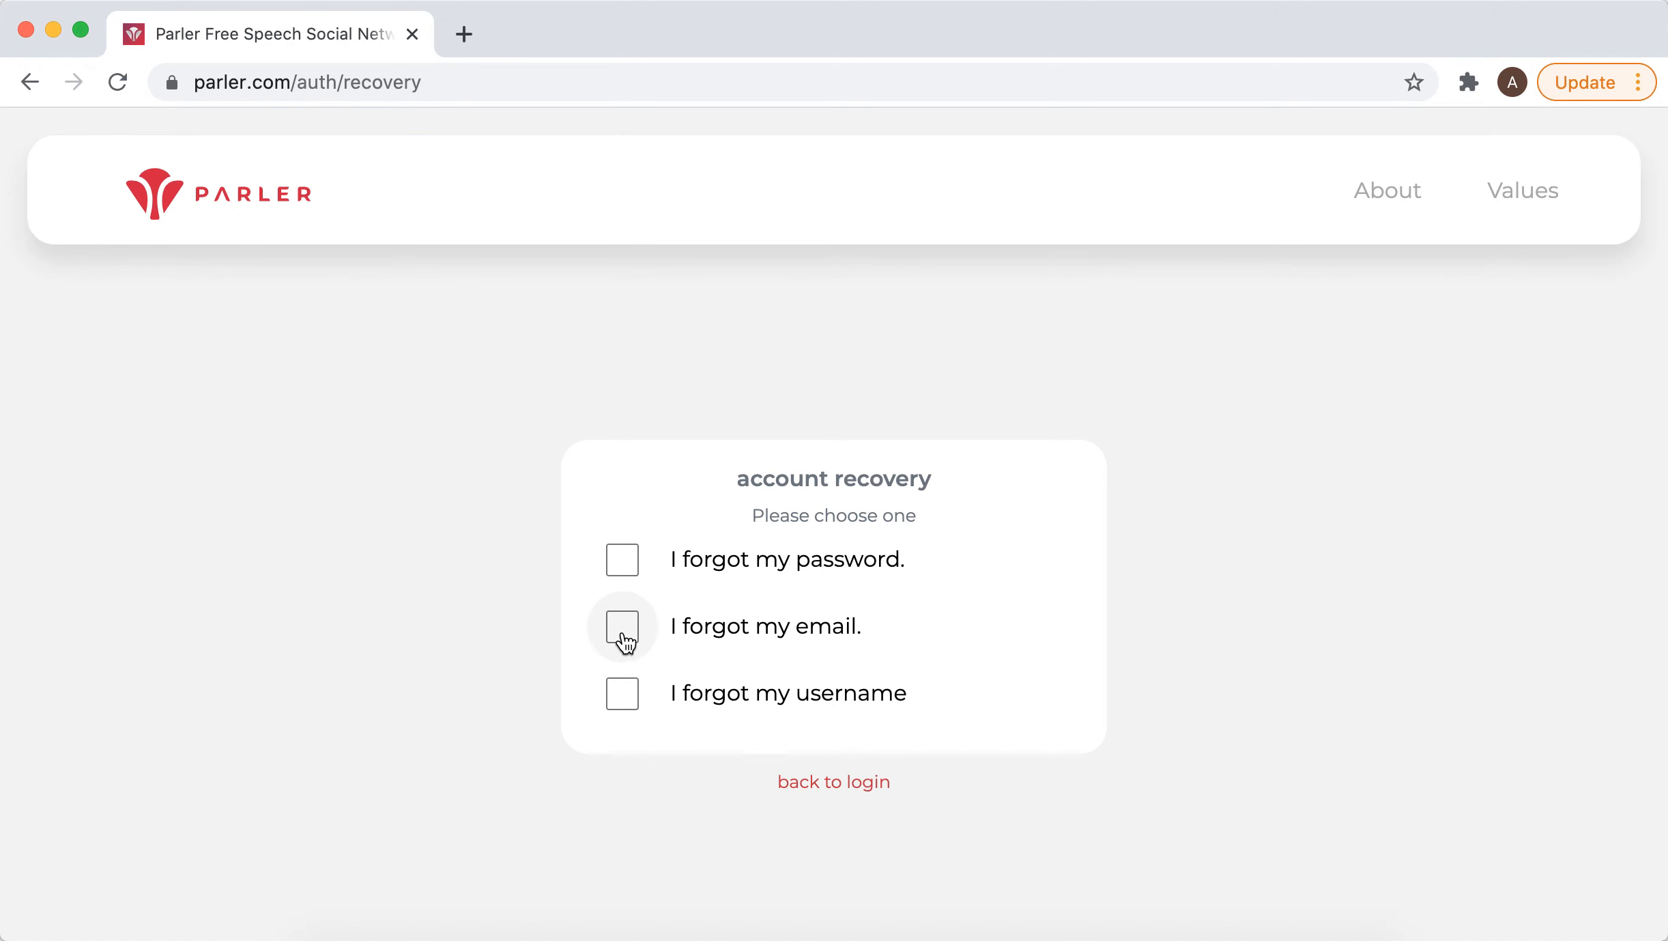
click(622, 625)
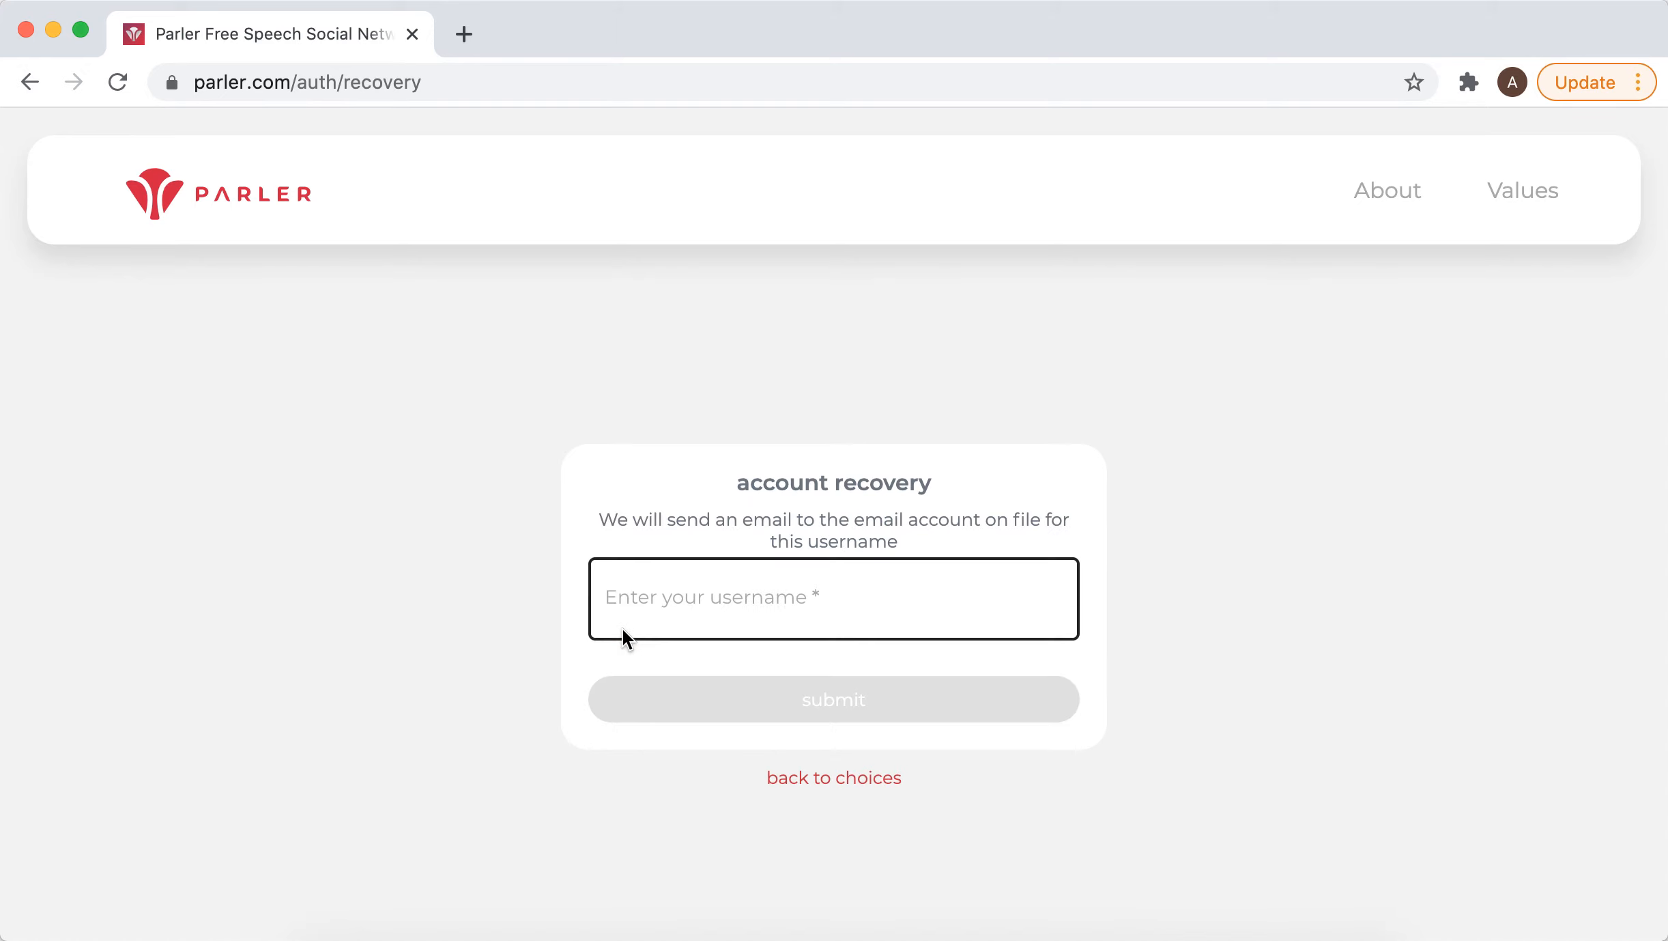
mouse_move(723, 609)
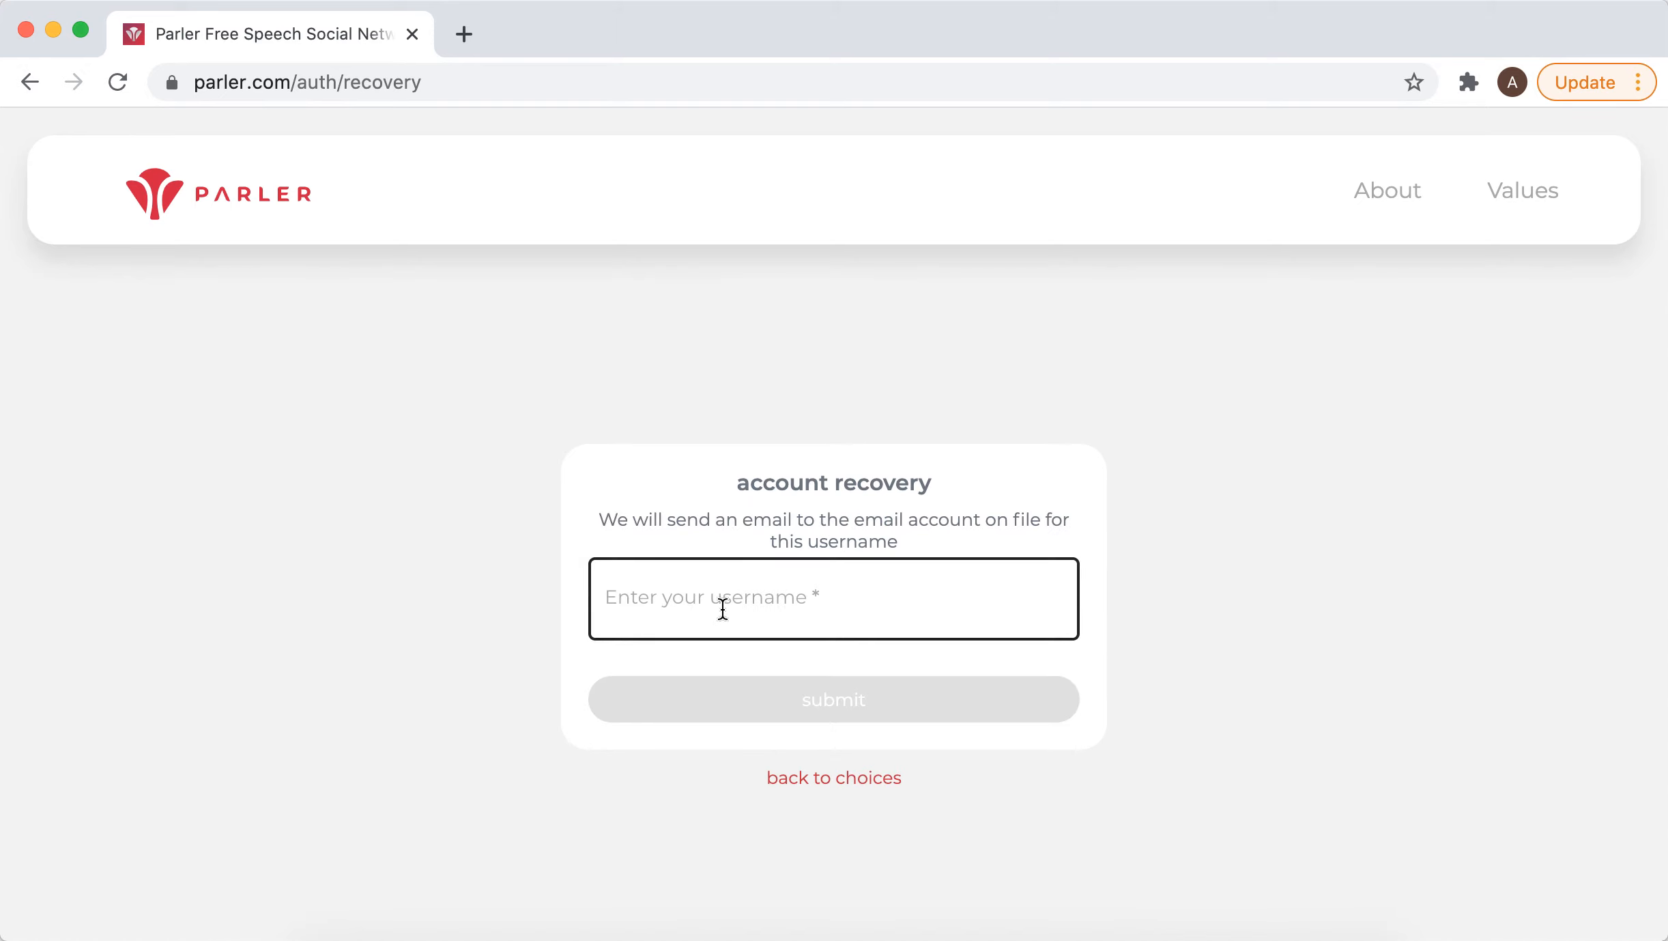
Tick 'I forgot my username', read the support notice, and cancel back to choices
click(833, 777)
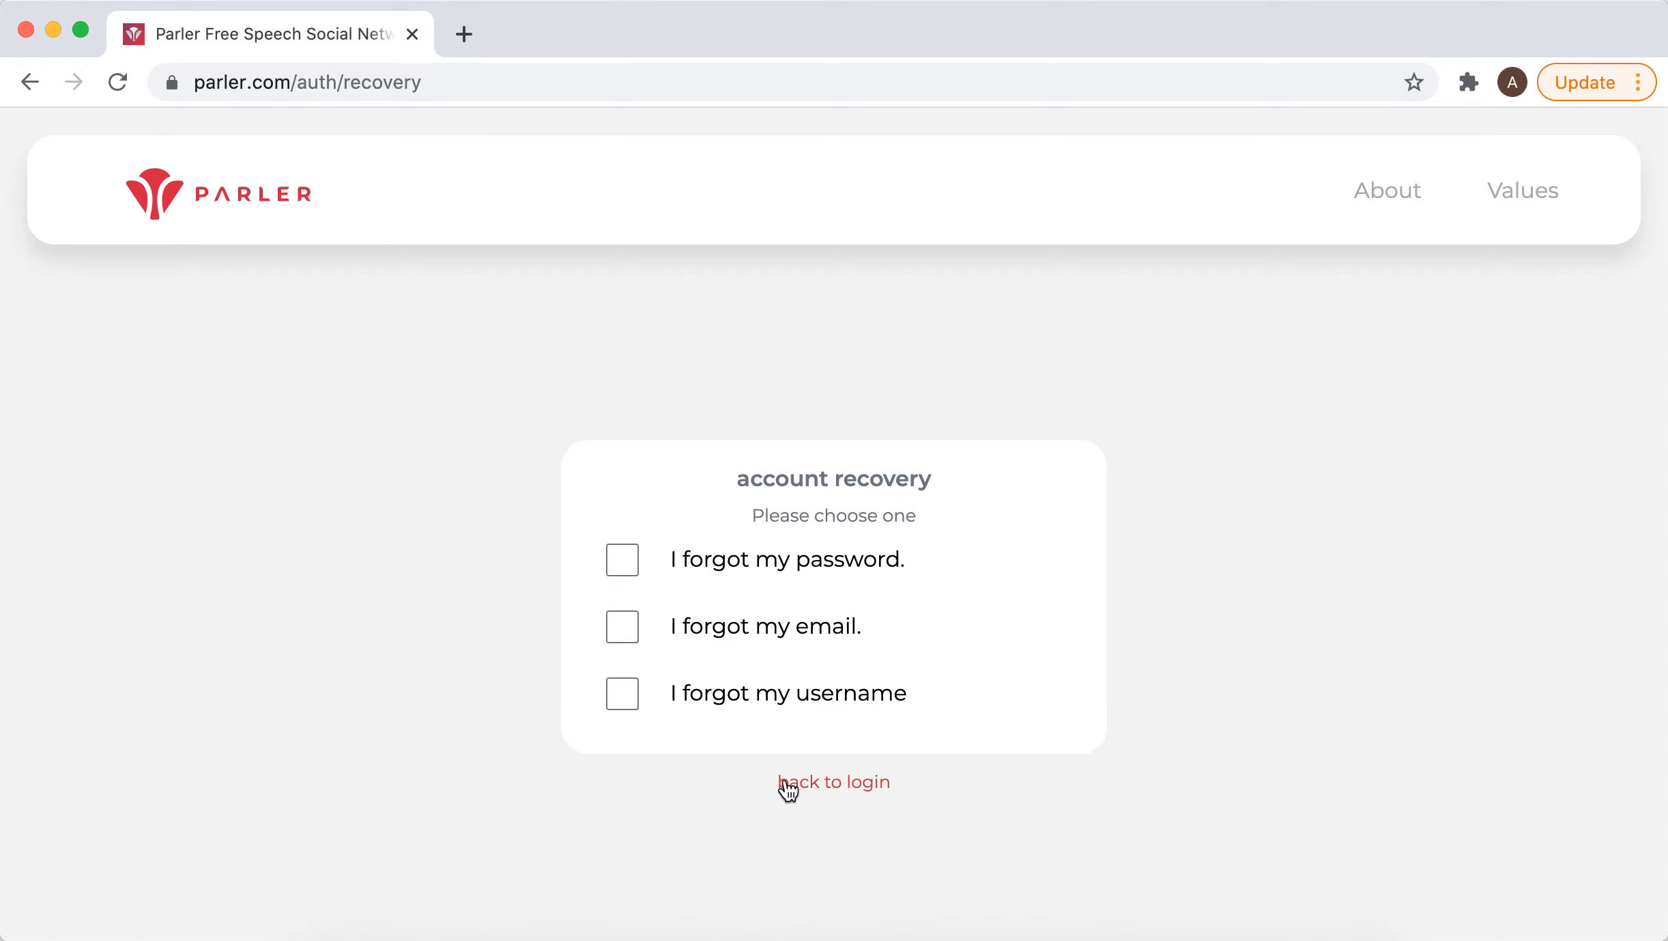
mouse_move(834, 689)
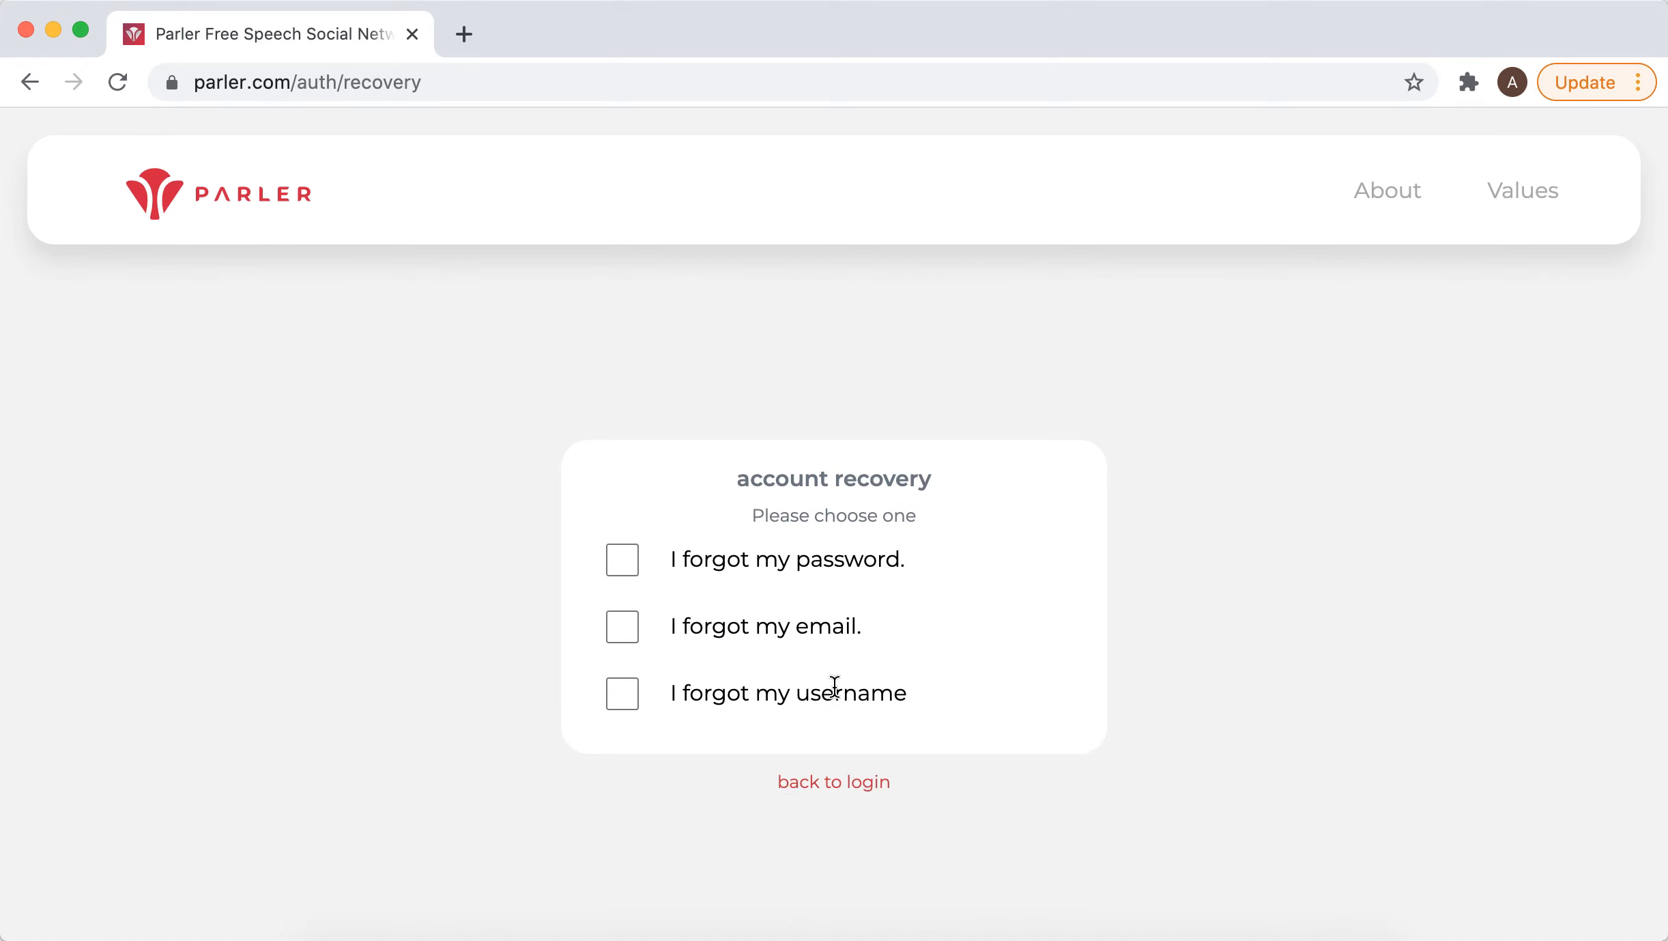
mouse_move(621, 693)
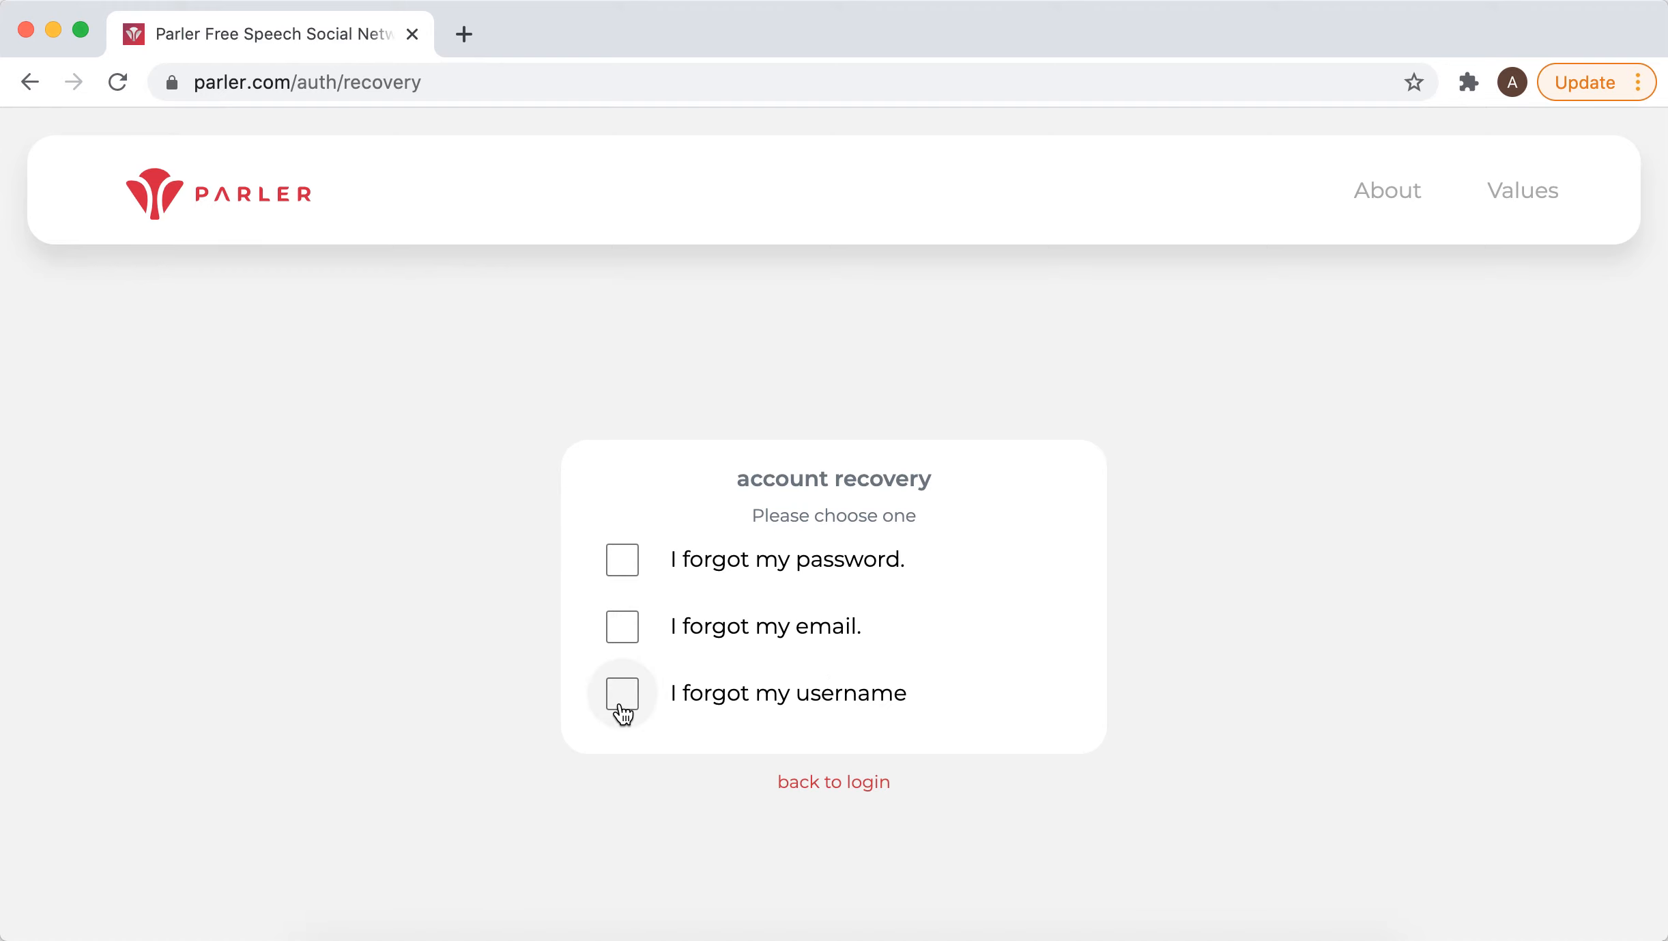
click(621, 693)
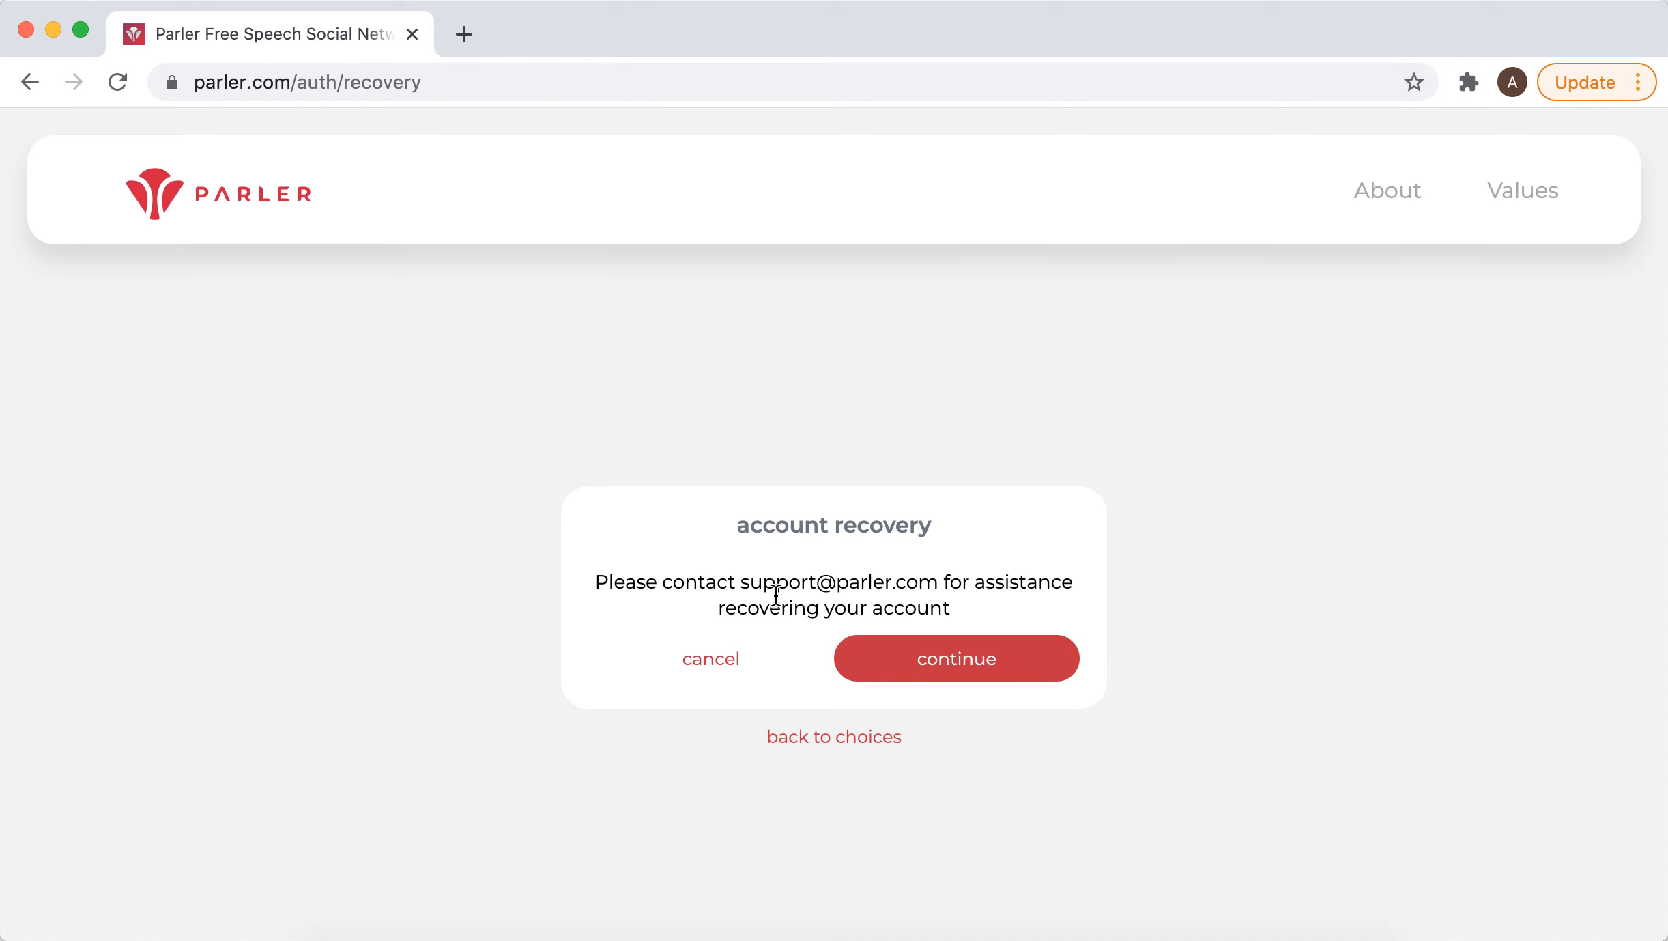
mouse_move(842, 554)
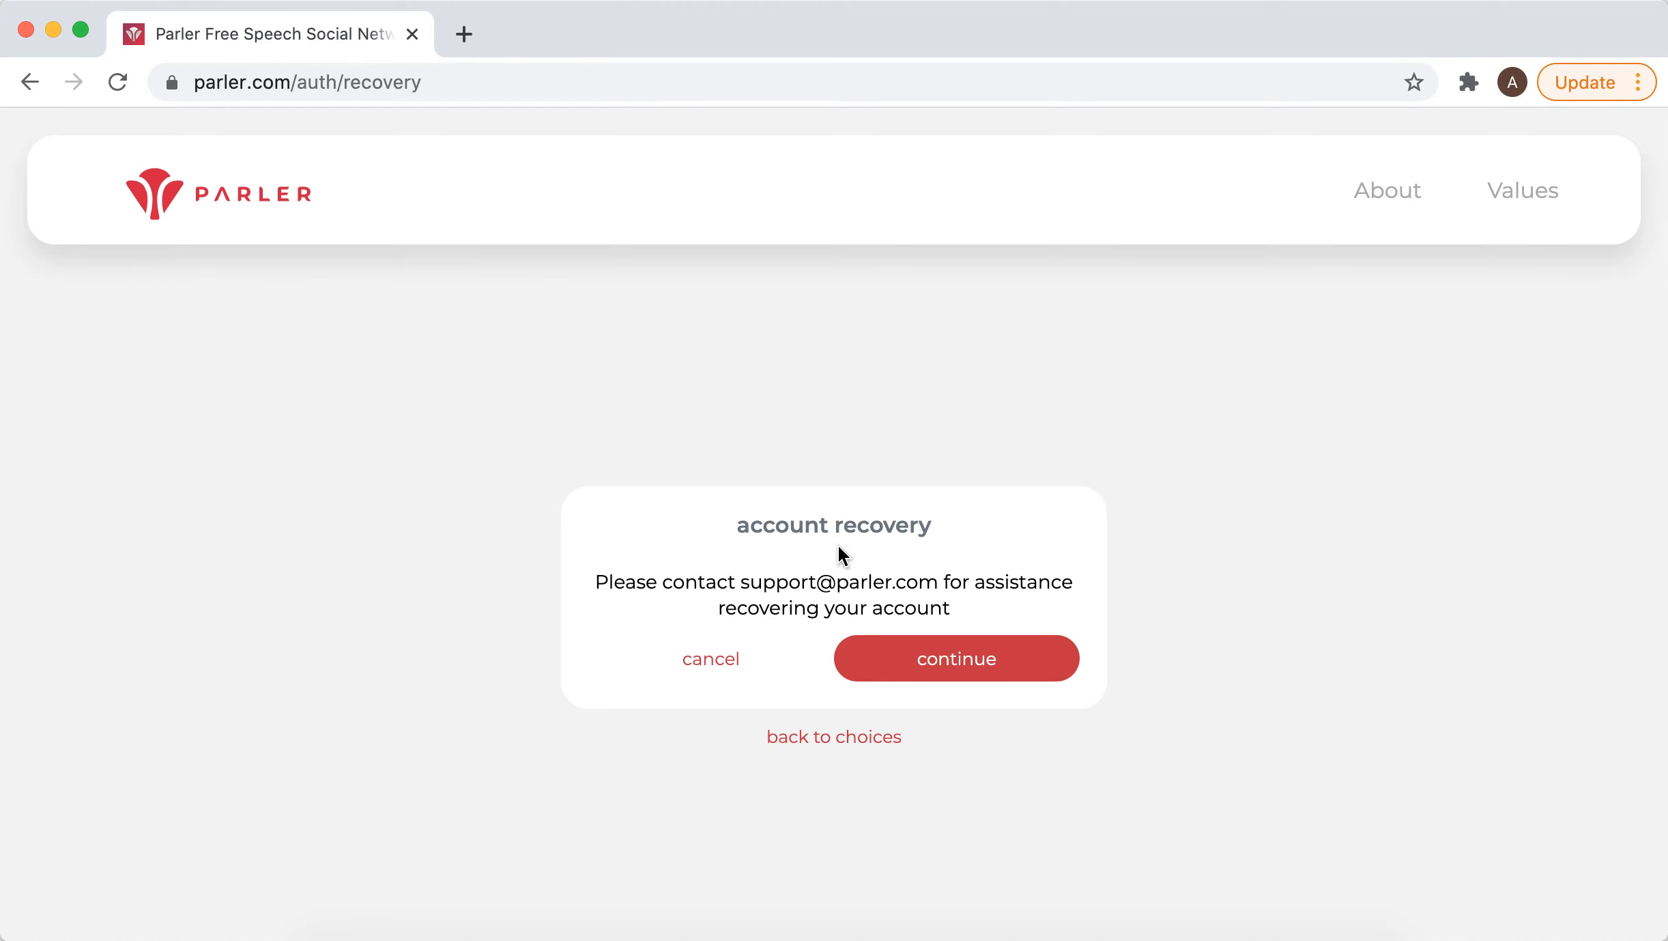
click(834, 737)
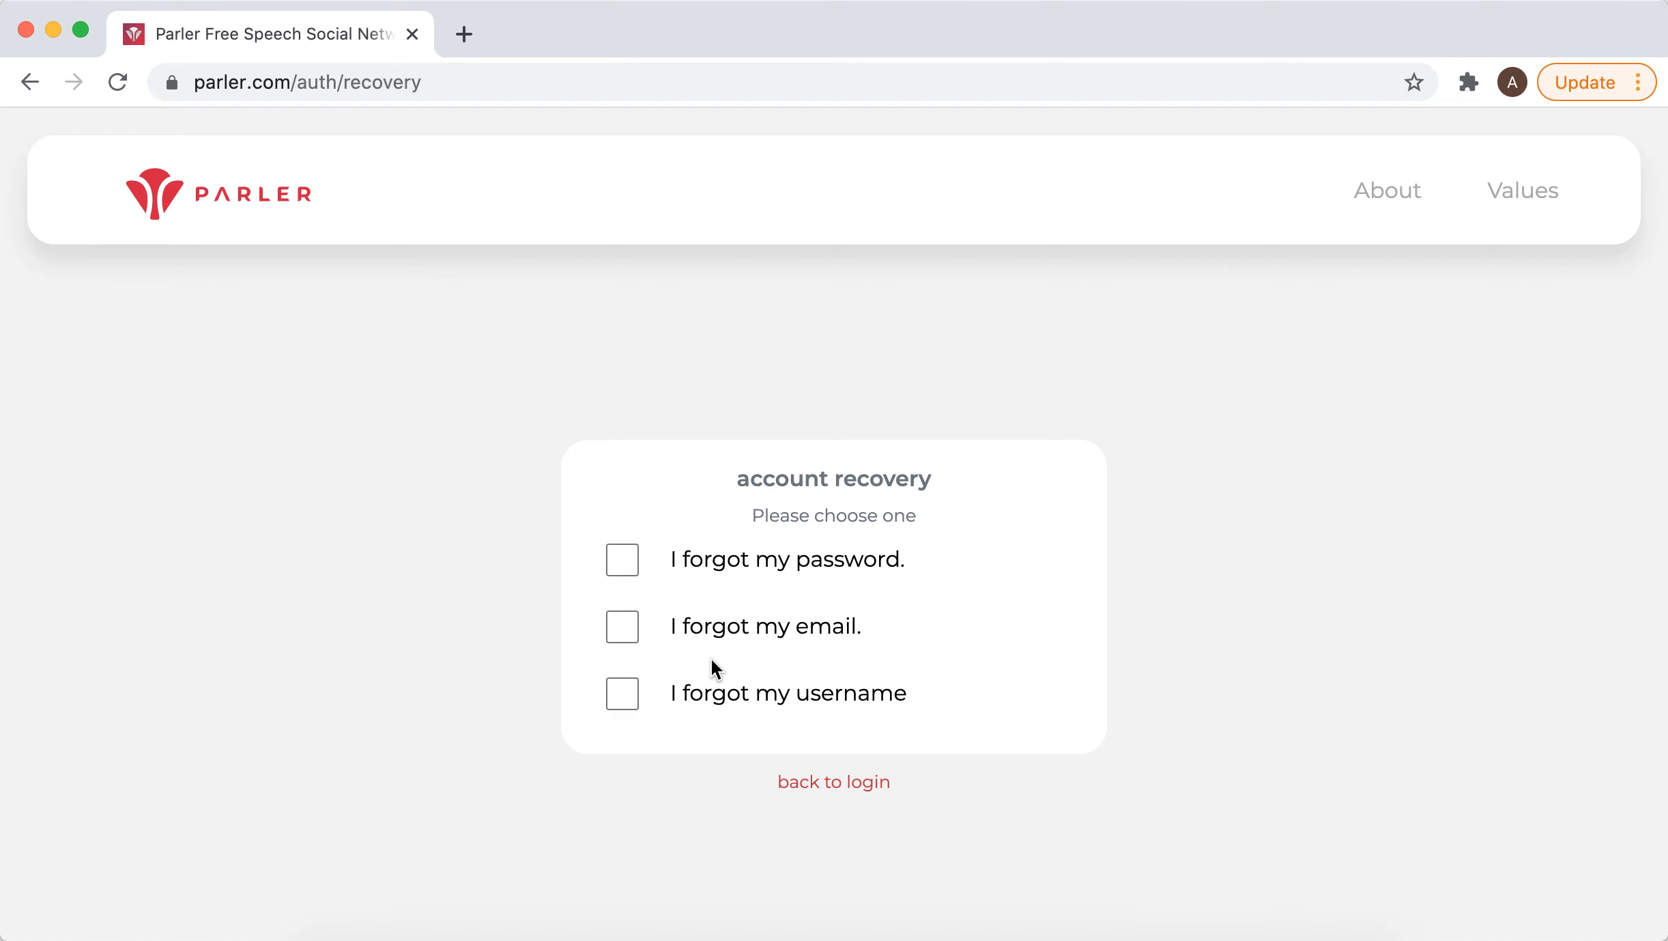
mouse_move(798, 788)
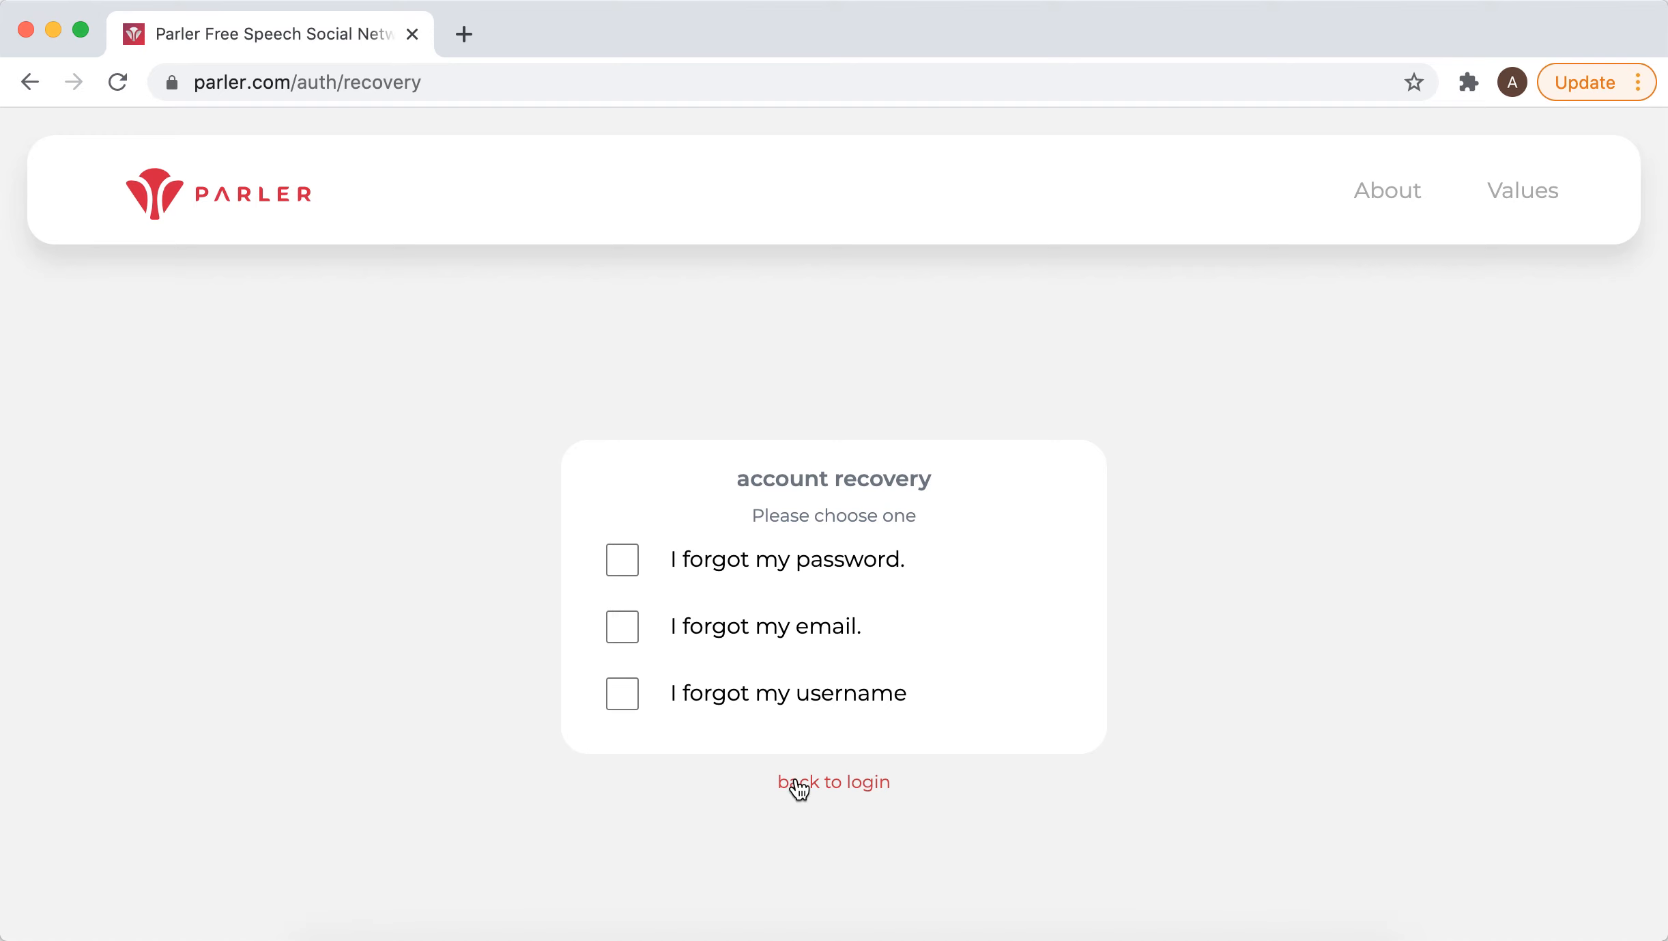
mouse_move(828, 798)
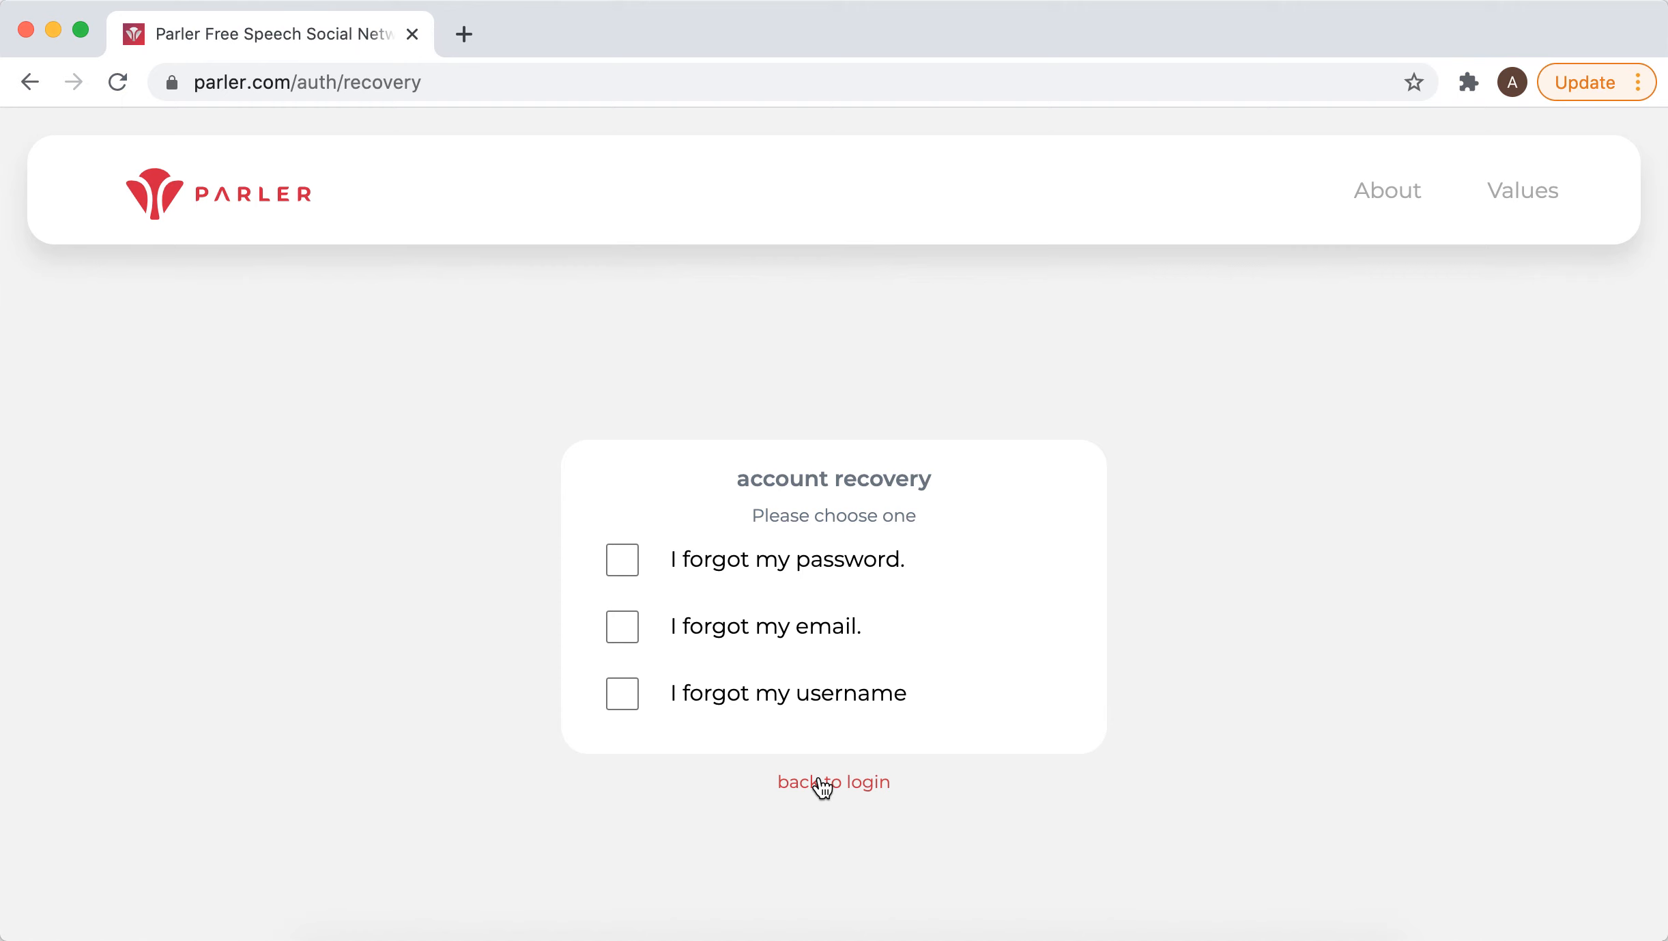
Go back to login and scroll the landing page down and back up
click(834, 781)
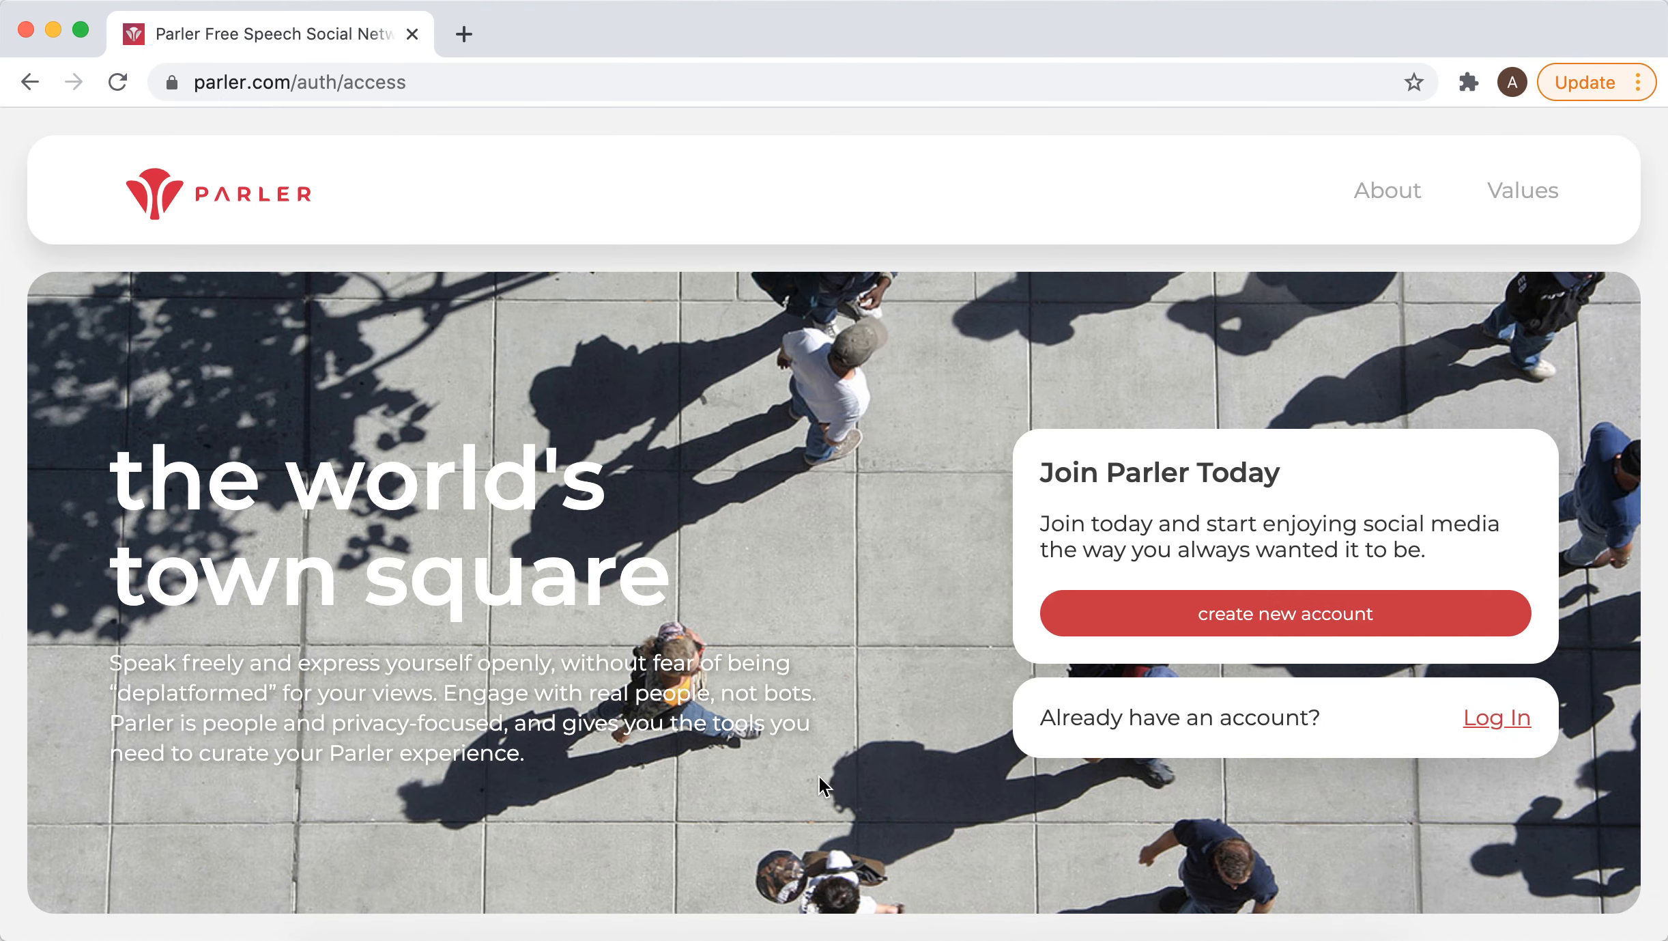
mouse_move(1218, 628)
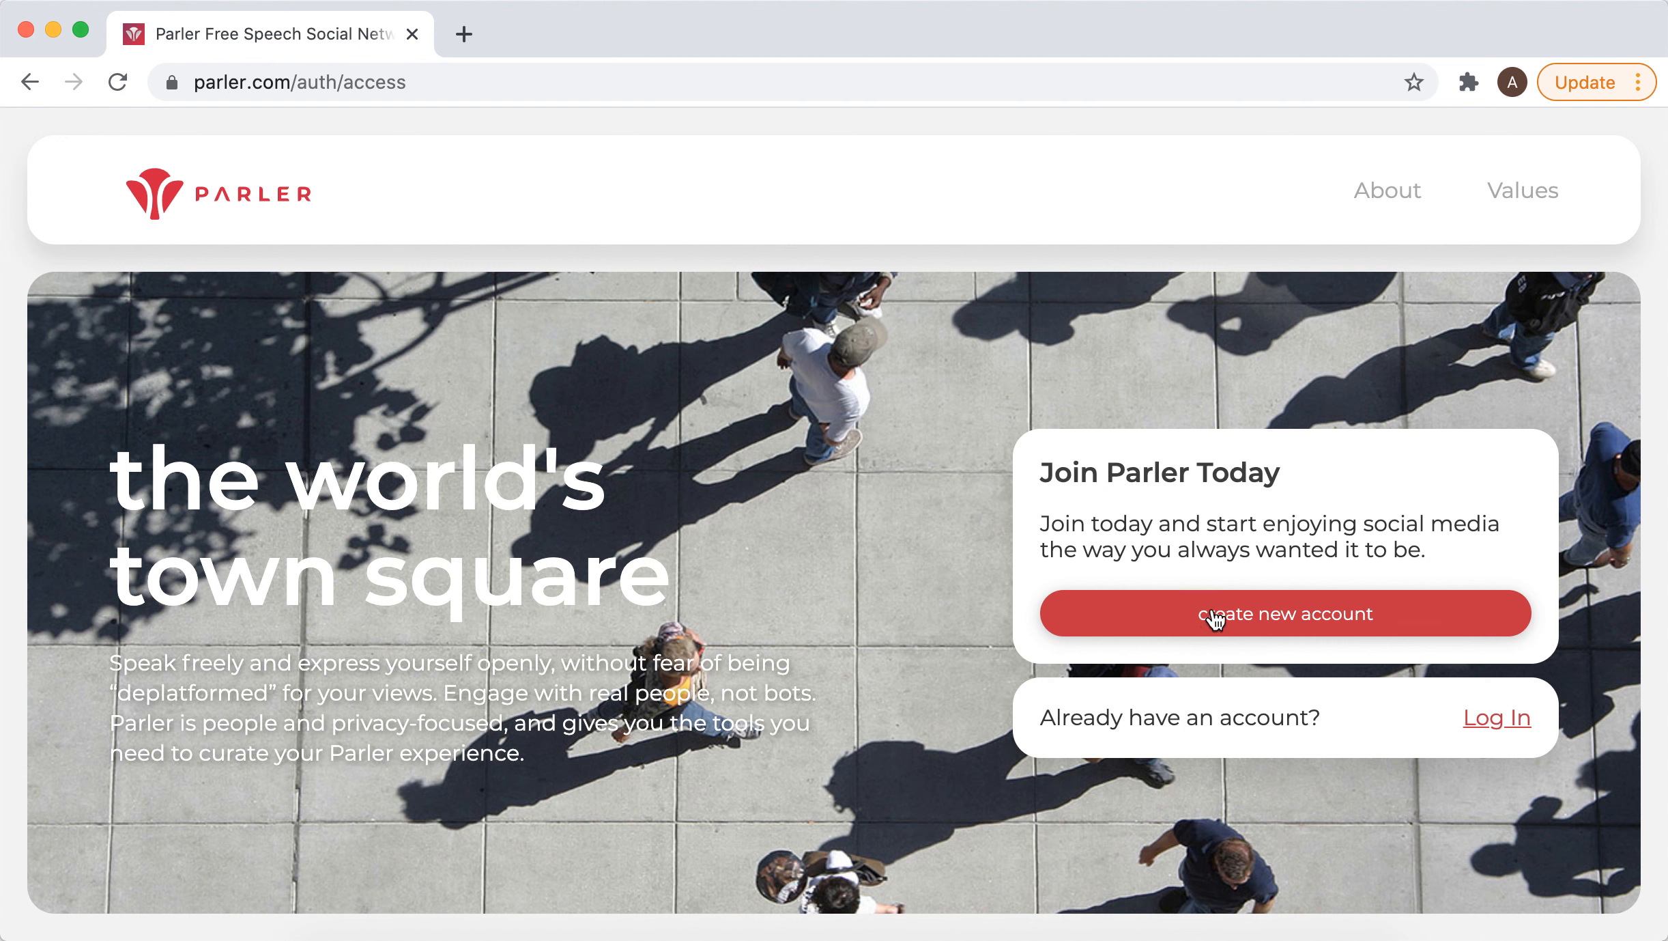
mouse_move(983, 623)
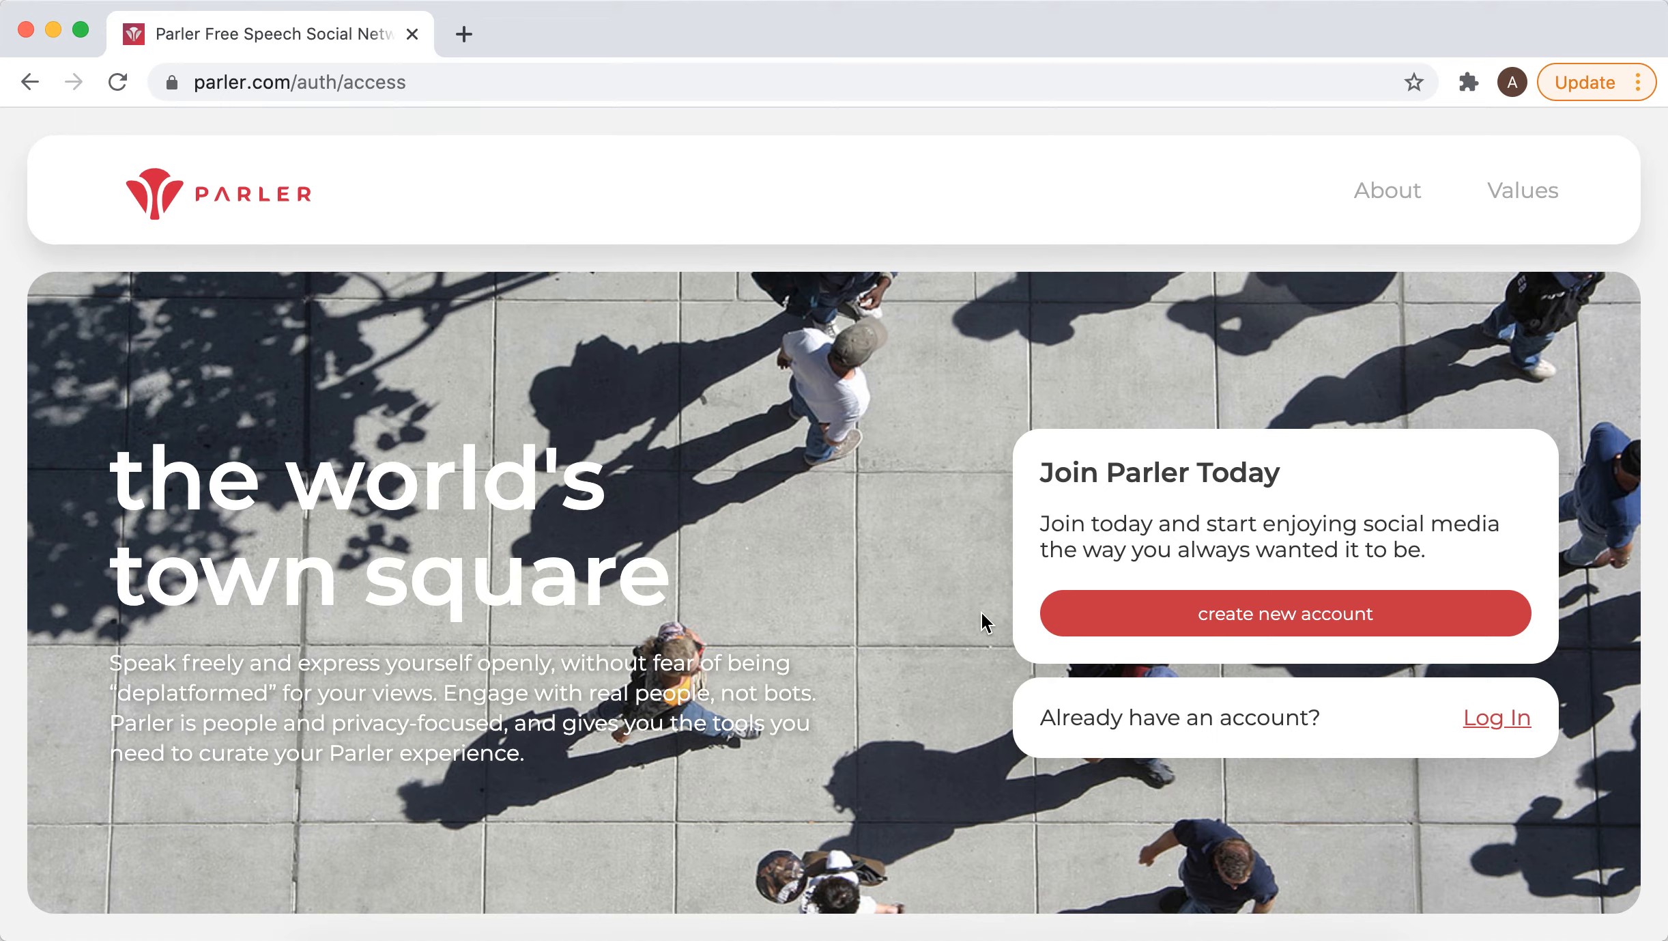
scroll(down, 3)
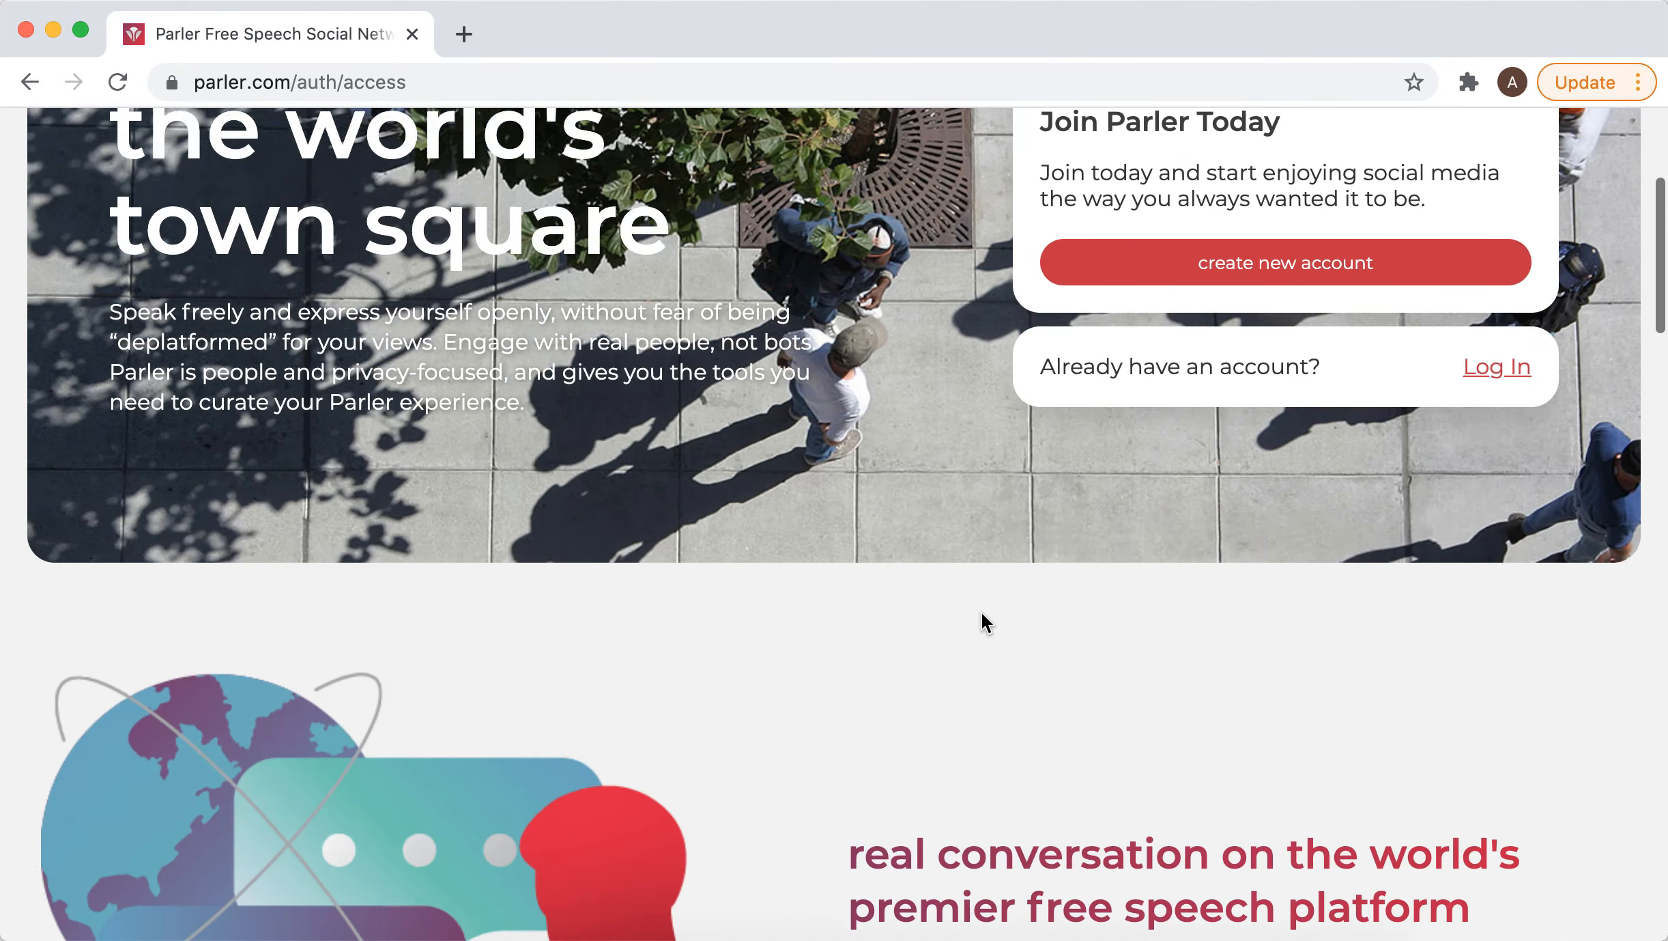
scroll(up, 3)
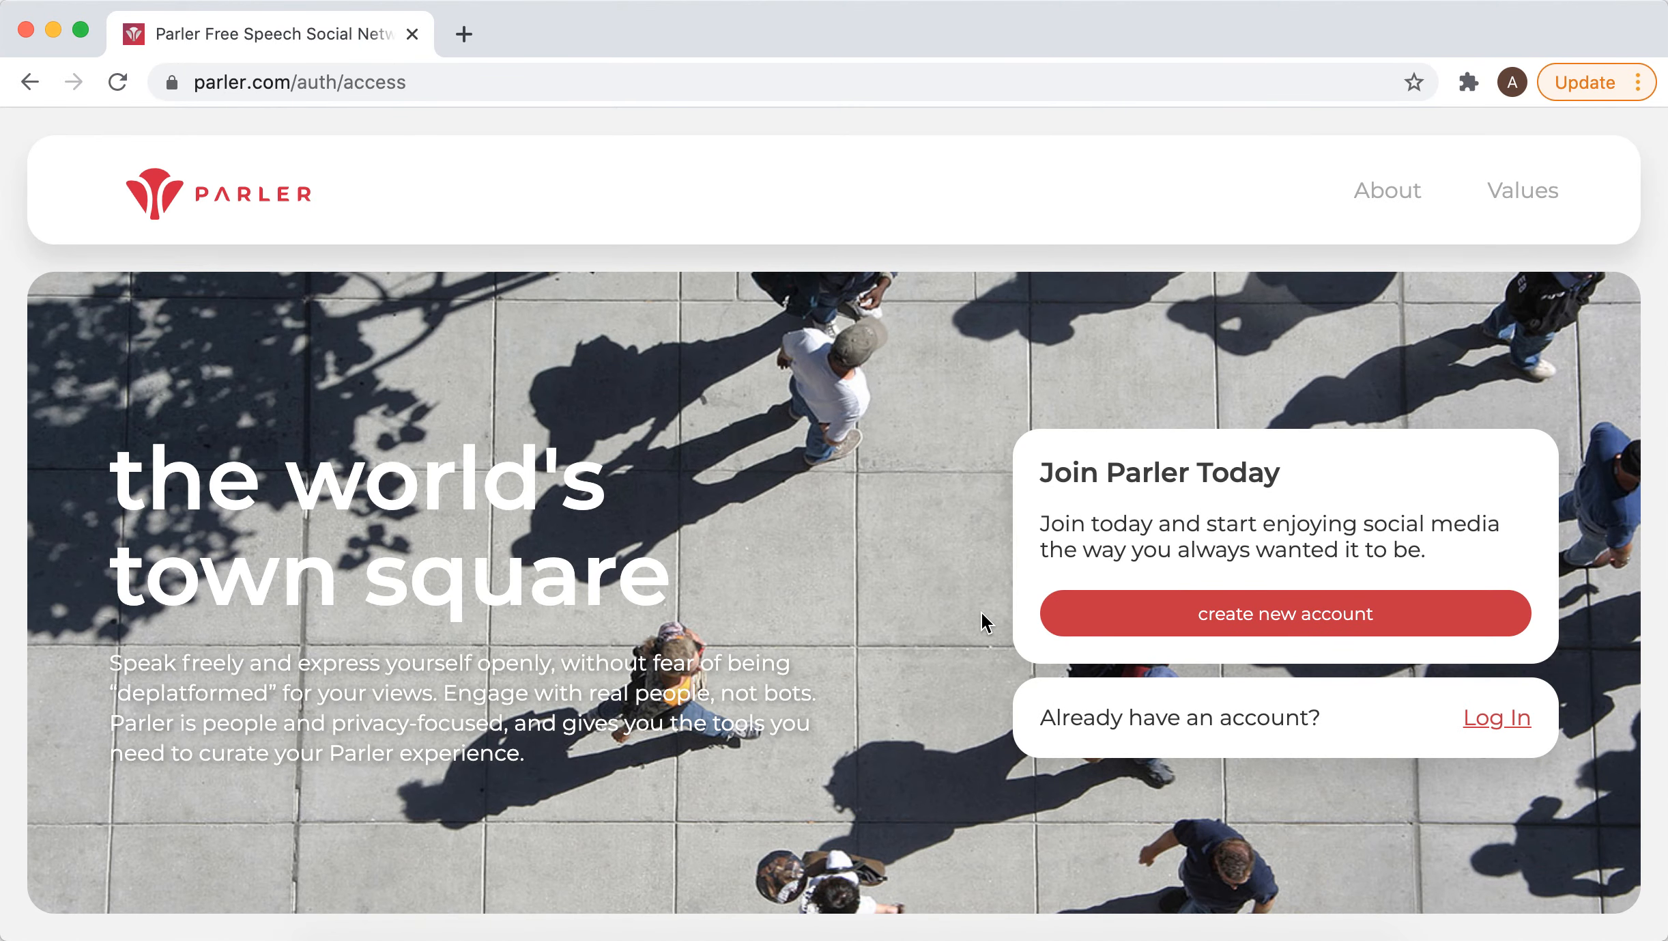